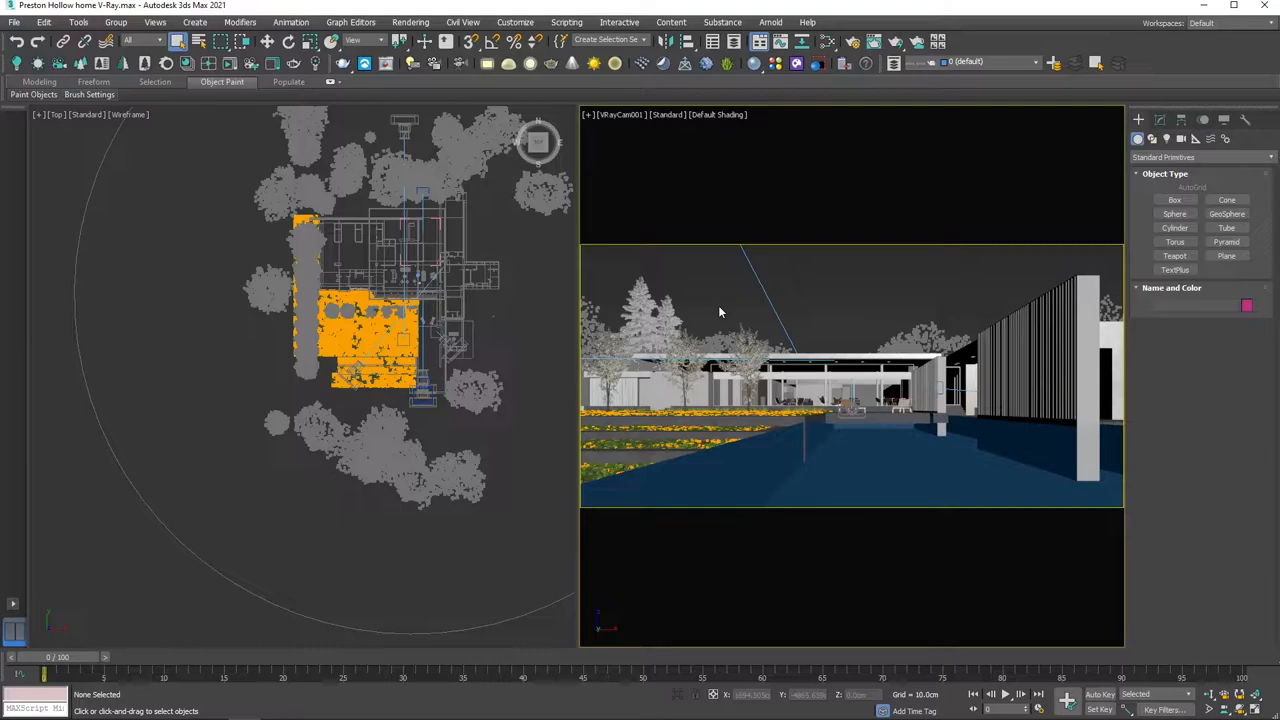
pyautogui.moveTo(756, 296)
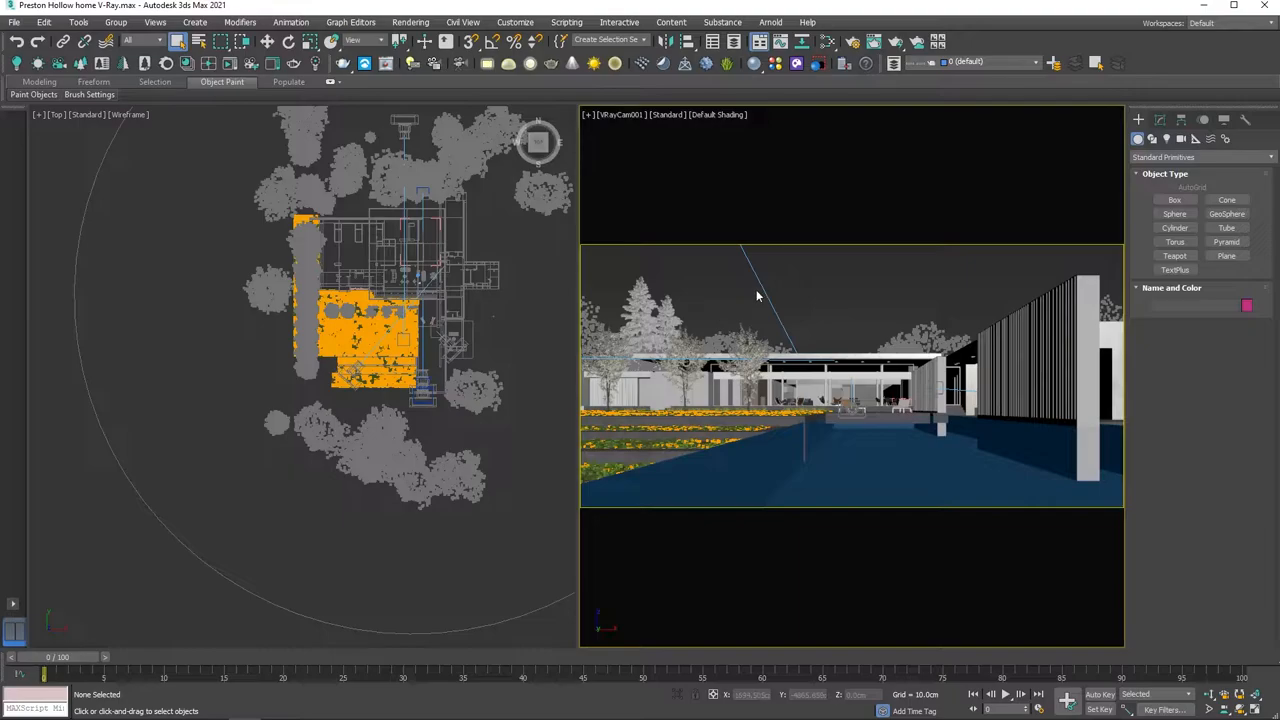
# Step: Add a VRayDenoiser render element using the Intel Open Image Denoise engine
pyautogui.click(854, 40)
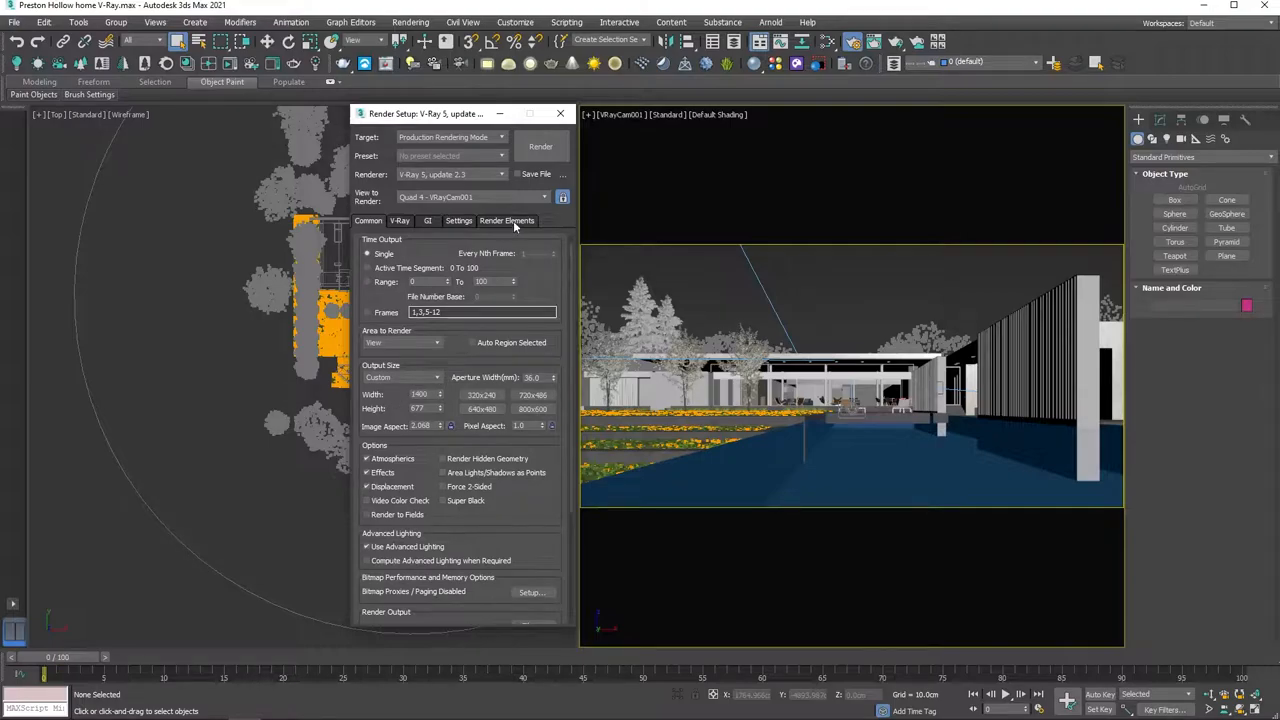
pyautogui.click(508, 220)
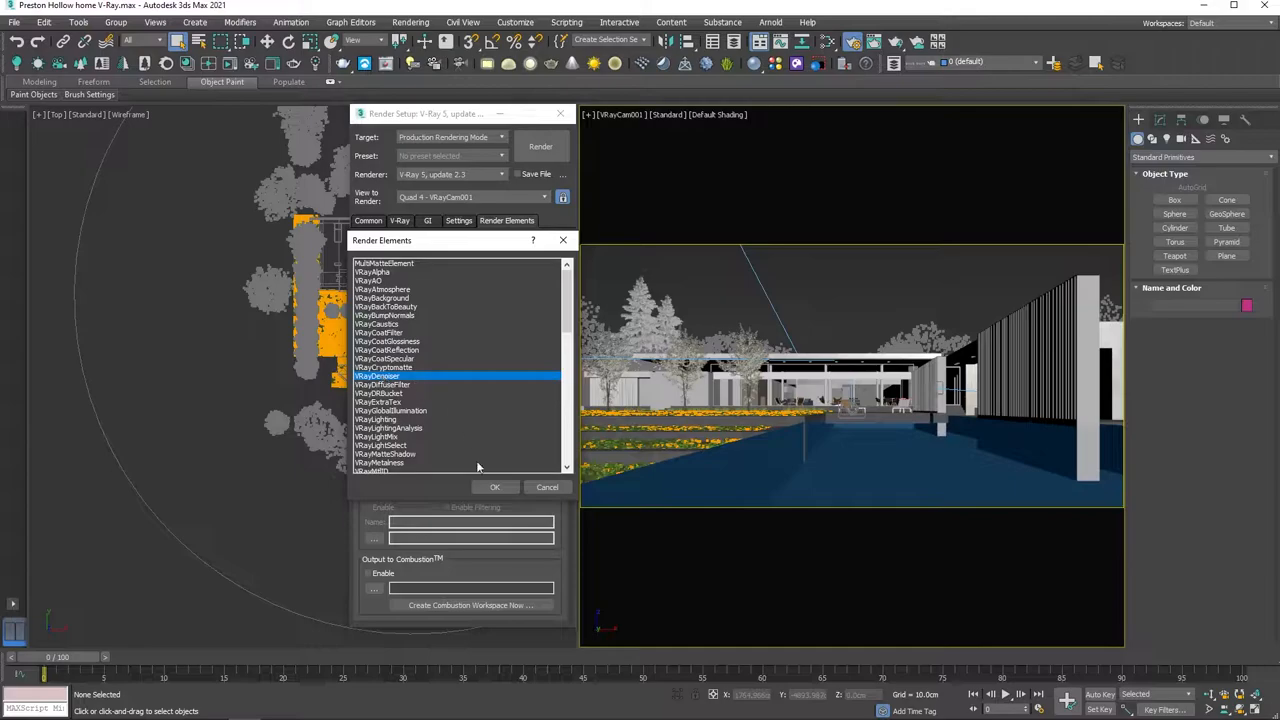
pyautogui.click(494, 488)
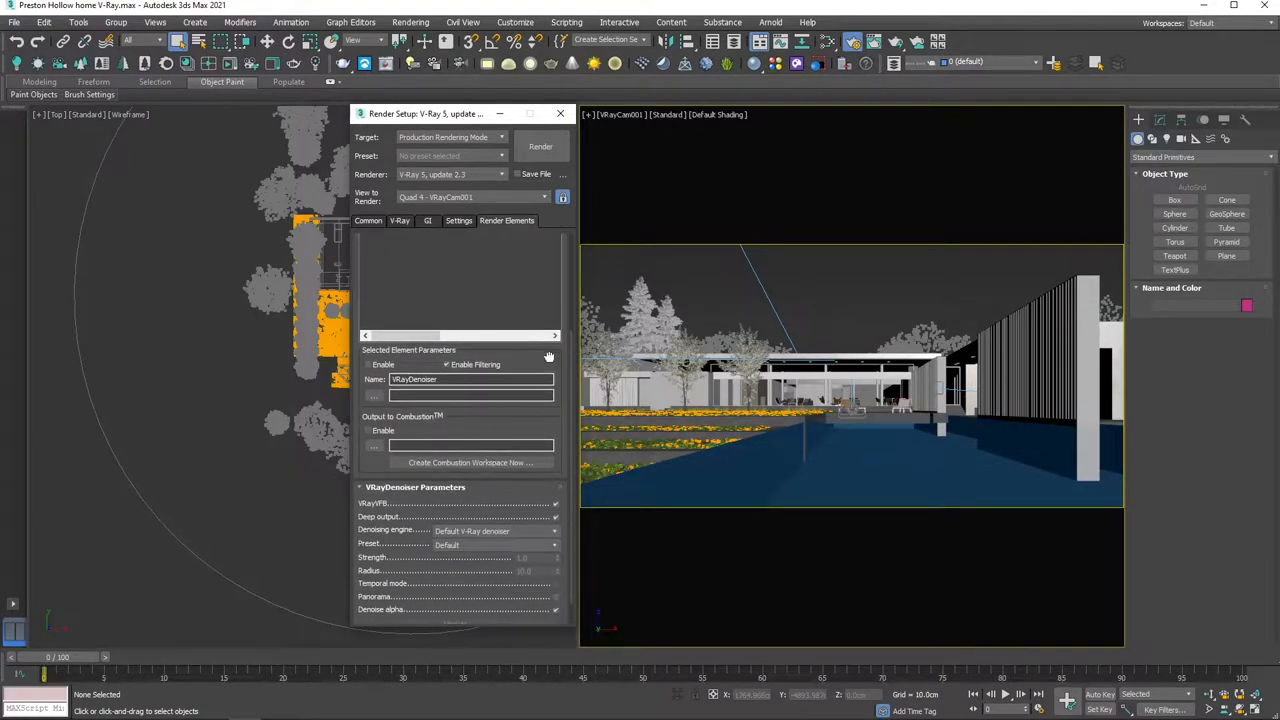
pyautogui.click(472, 530)
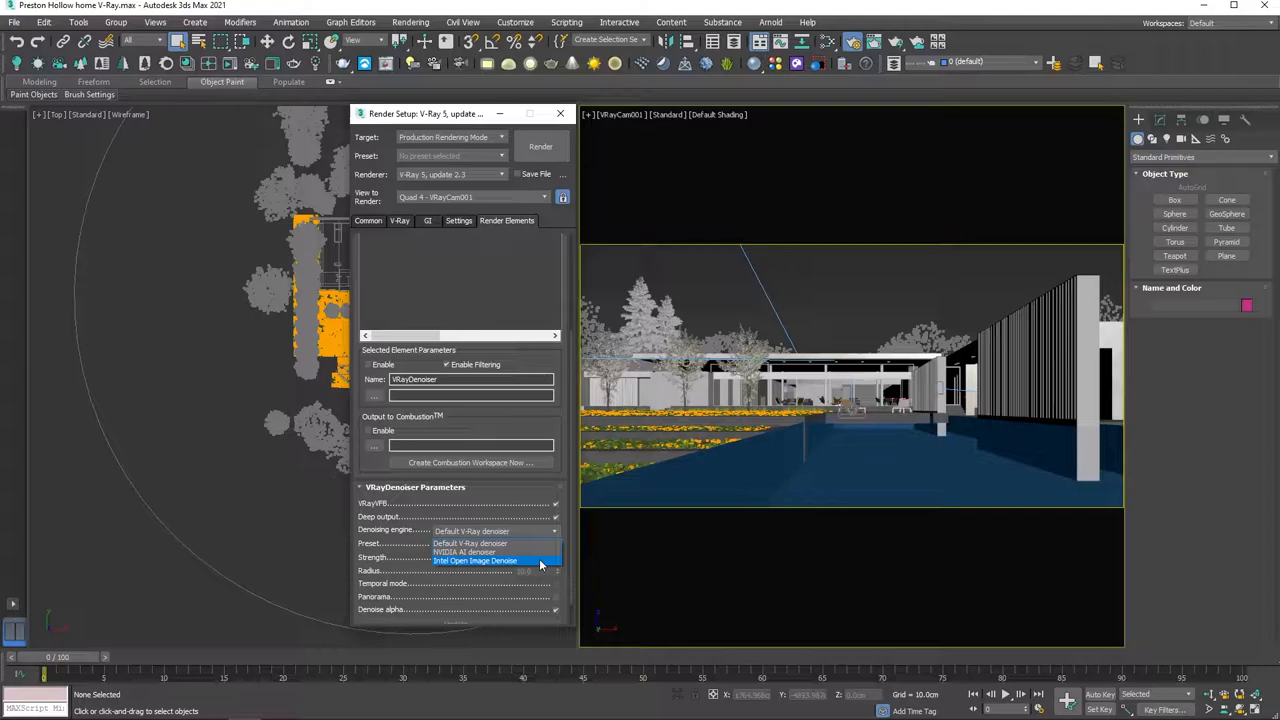
pyautogui.click(476, 560)
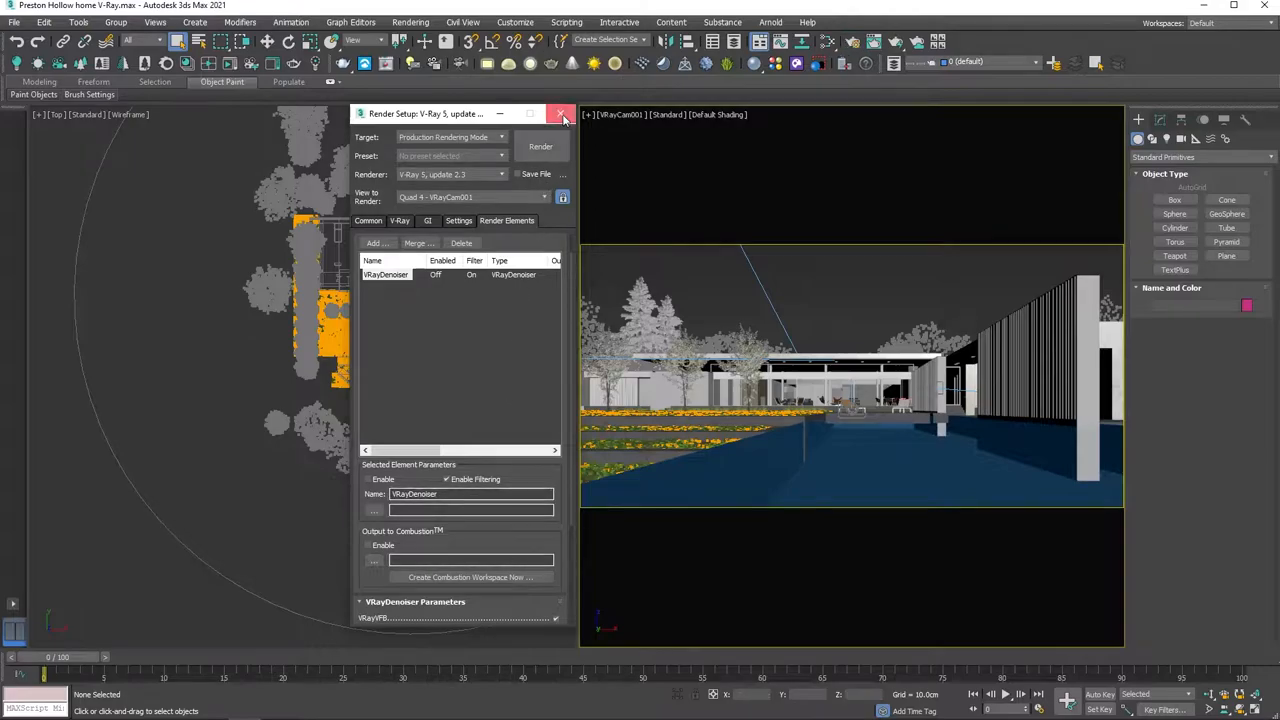
# Step: Render the scene with a new VRaySun and accept the VRaySky environment map
pyautogui.click(560, 112)
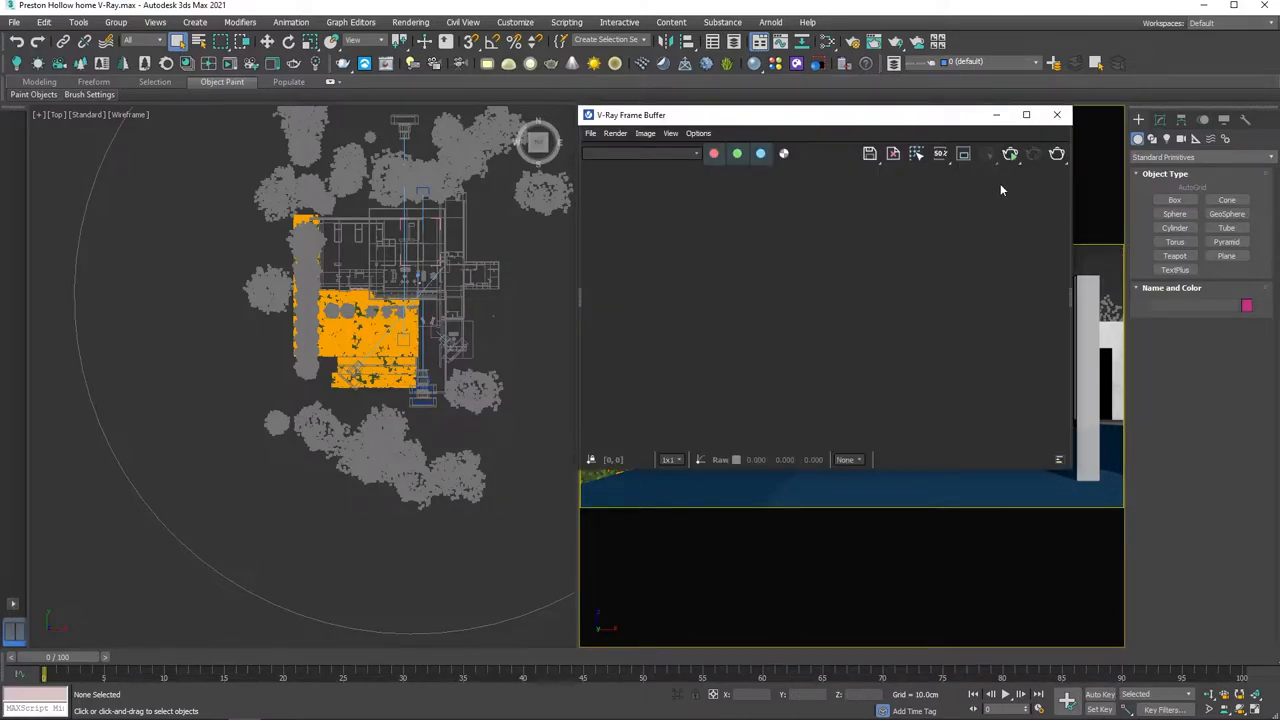
pyautogui.click(1010, 152)
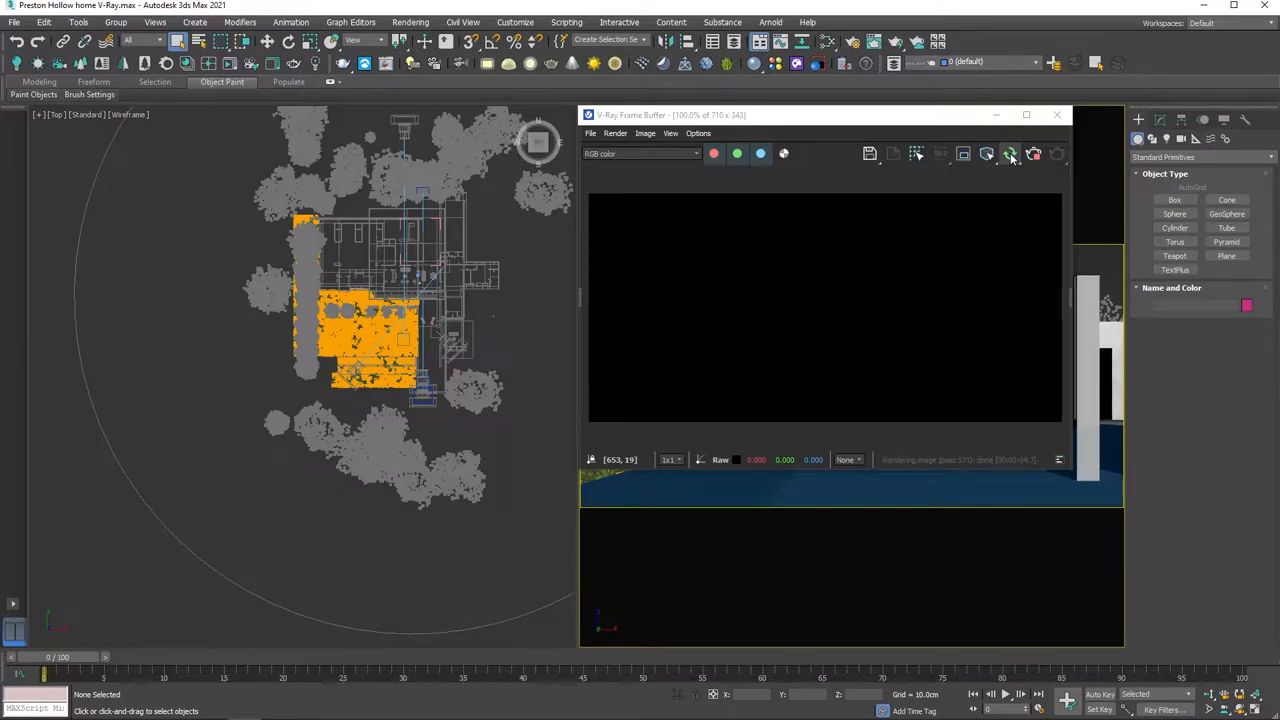
pyautogui.moveTo(780, 232)
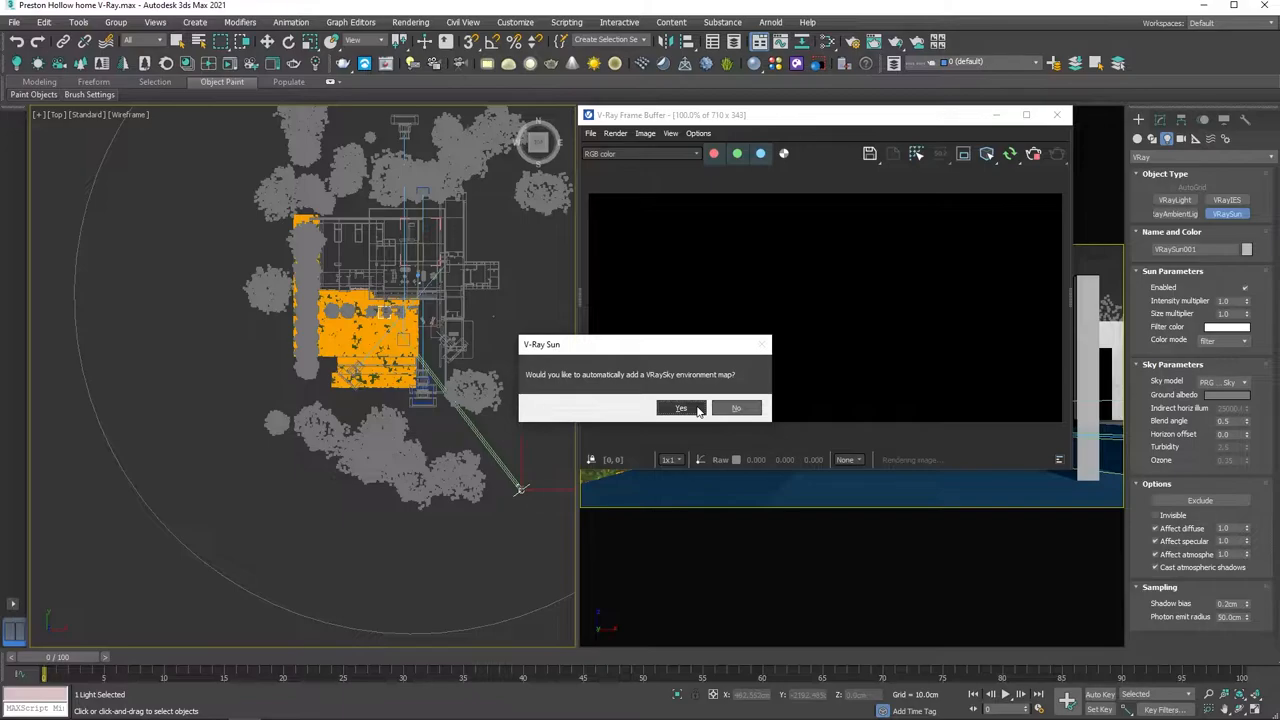
pyautogui.click(680, 408)
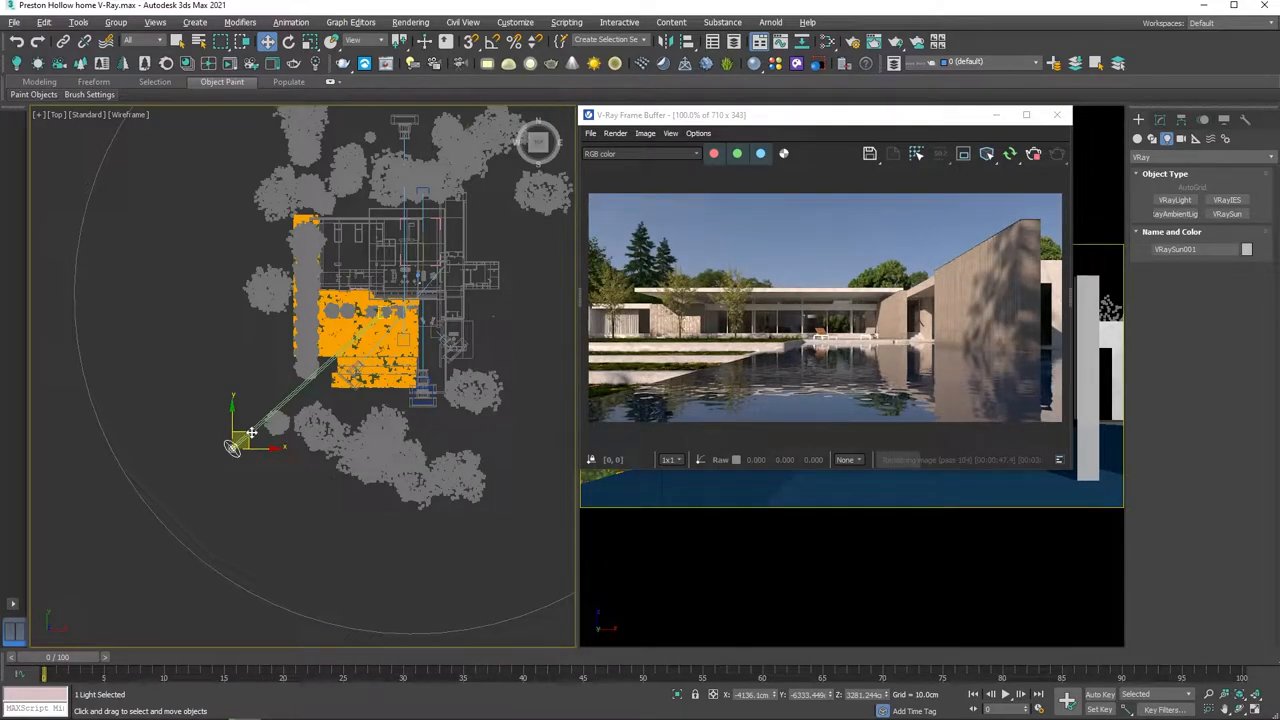
pyautogui.moveTo(510, 62)
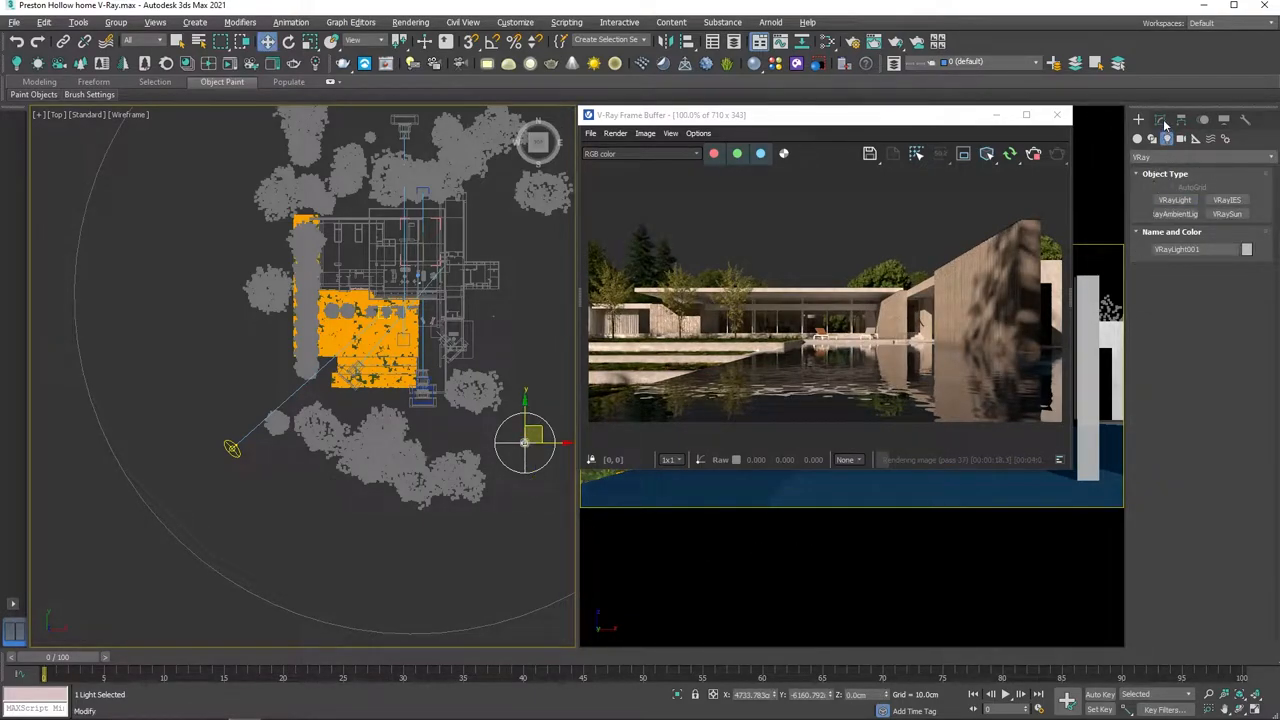
# Step: Copy the VRaySky environment map for the new dome light's texture slot
pyautogui.click(1160, 120)
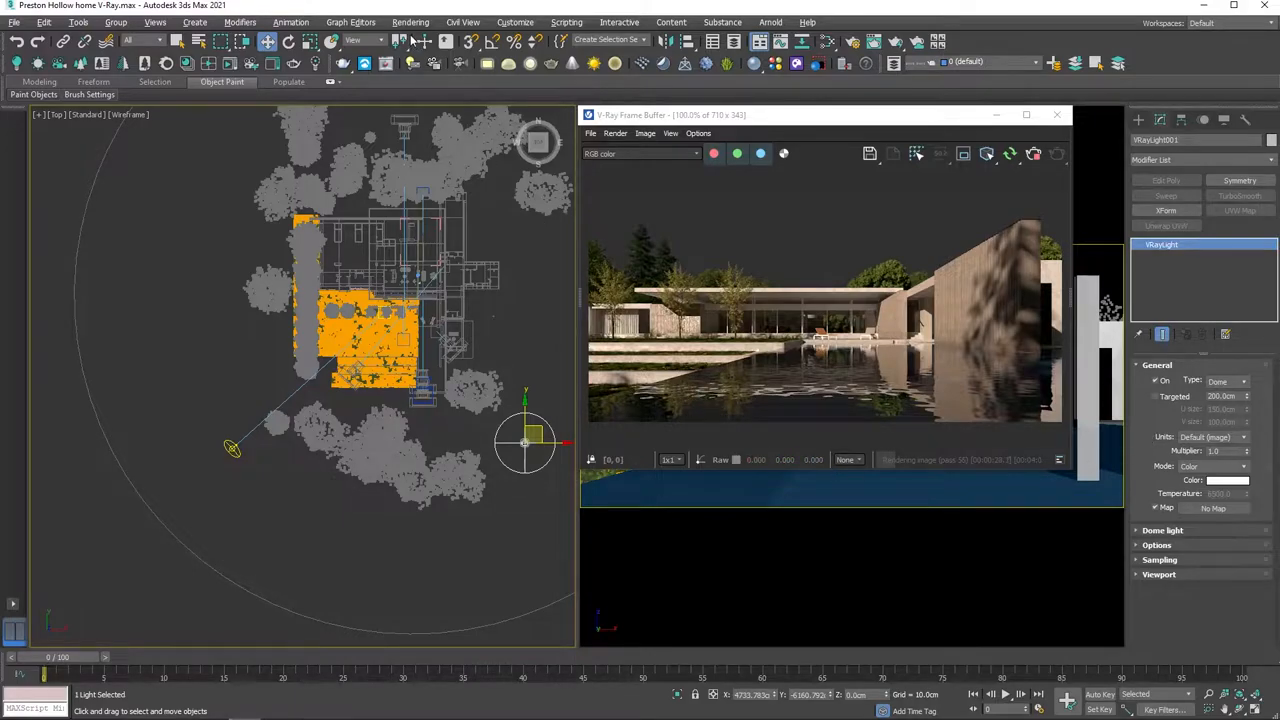
pyautogui.click(410, 22)
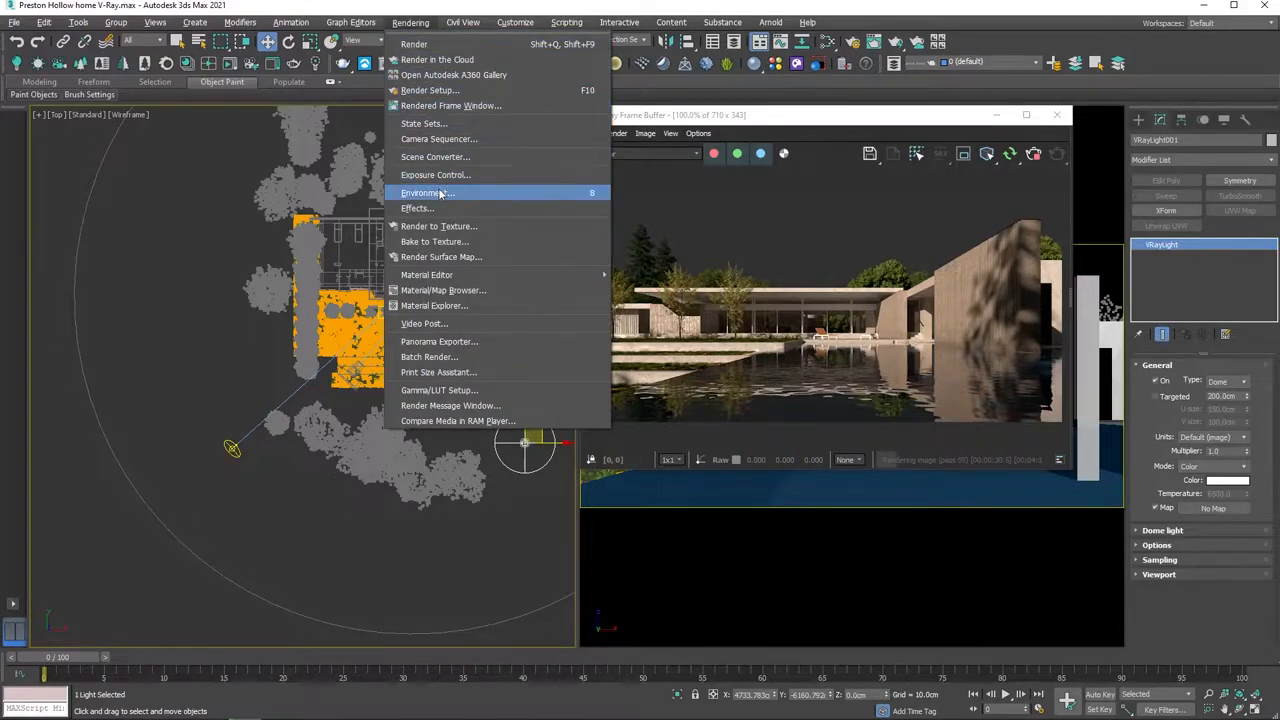
pyautogui.click(424, 192)
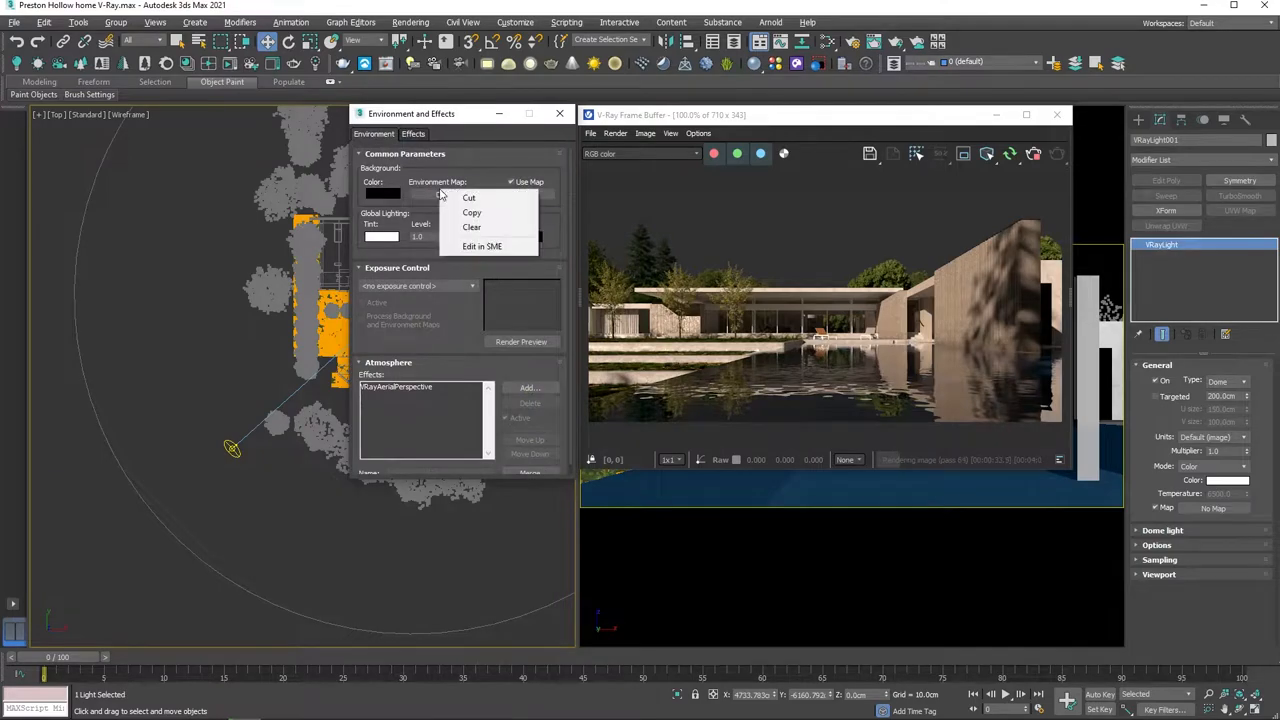
pyautogui.click(472, 228)
pyautogui.write('Sky_Blue')
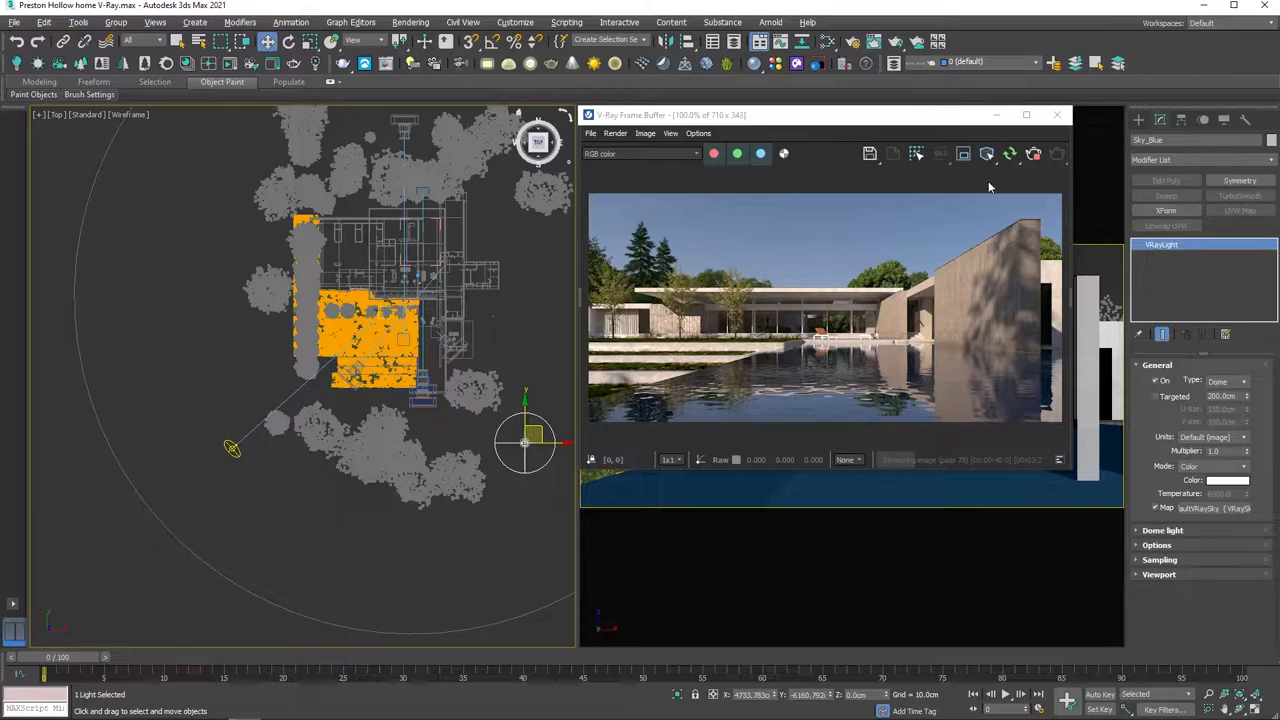
# Step: Browse the daytime HDRI skies in the Chaos Cosmos library
pyautogui.click(796, 62)
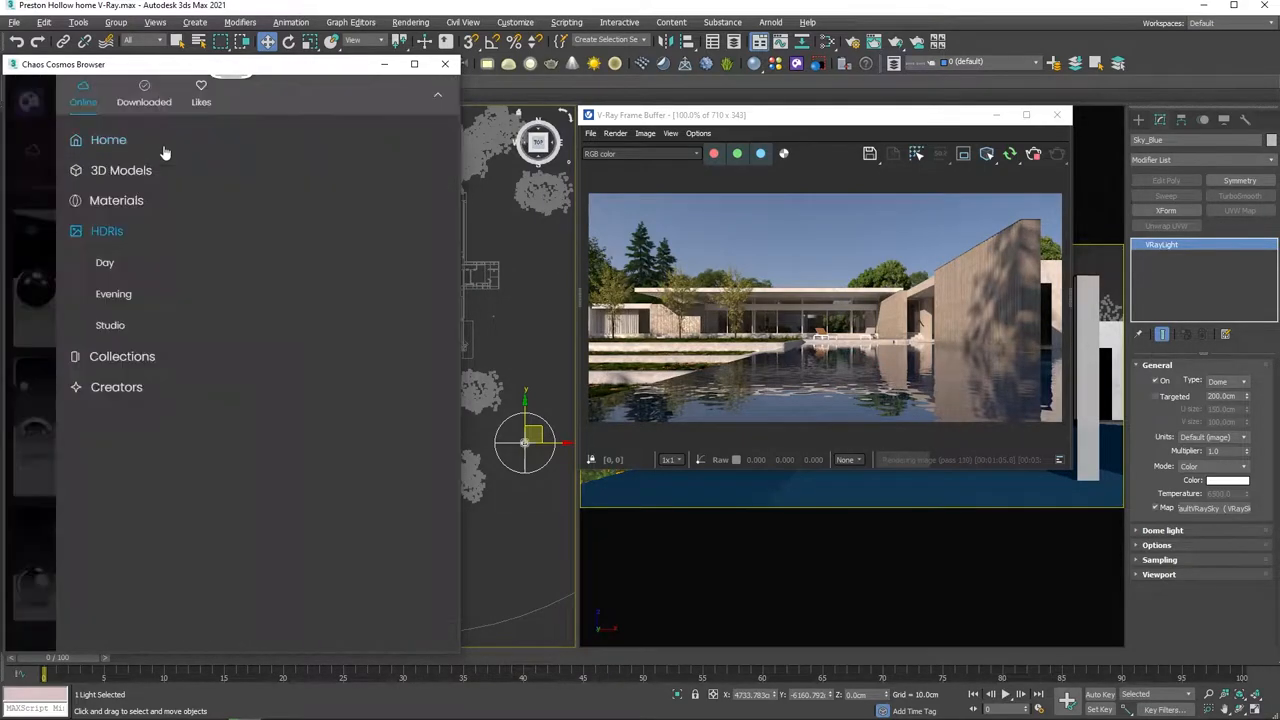
pyautogui.click(104, 262)
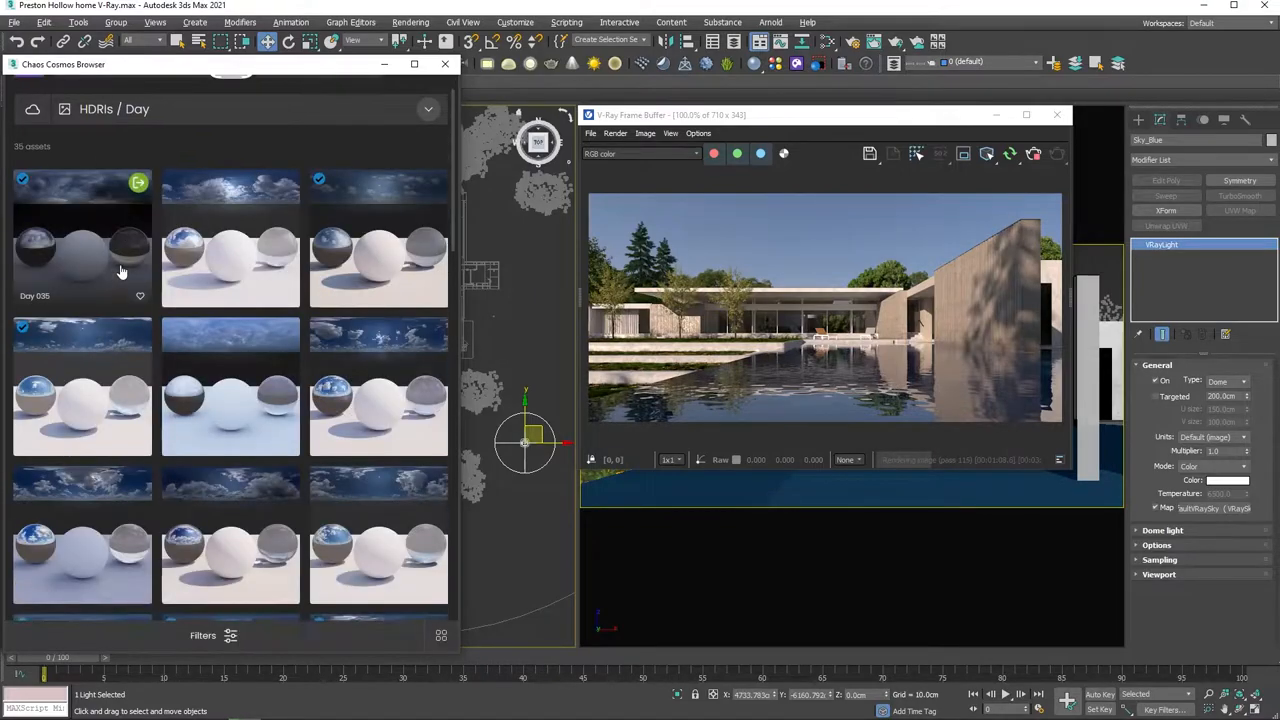
pyautogui.scroll(-3)
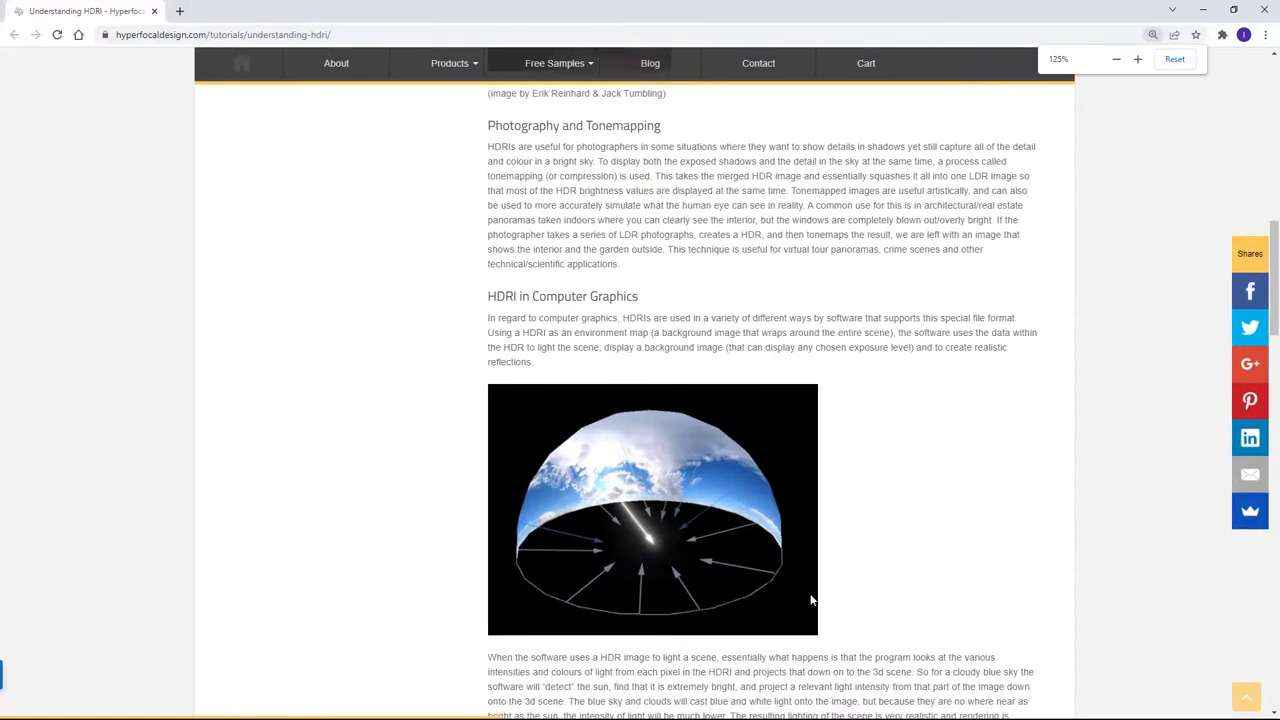
# Step: Scroll the Understanding HDRI article to the computer graphics section
pyautogui.scroll(-3)
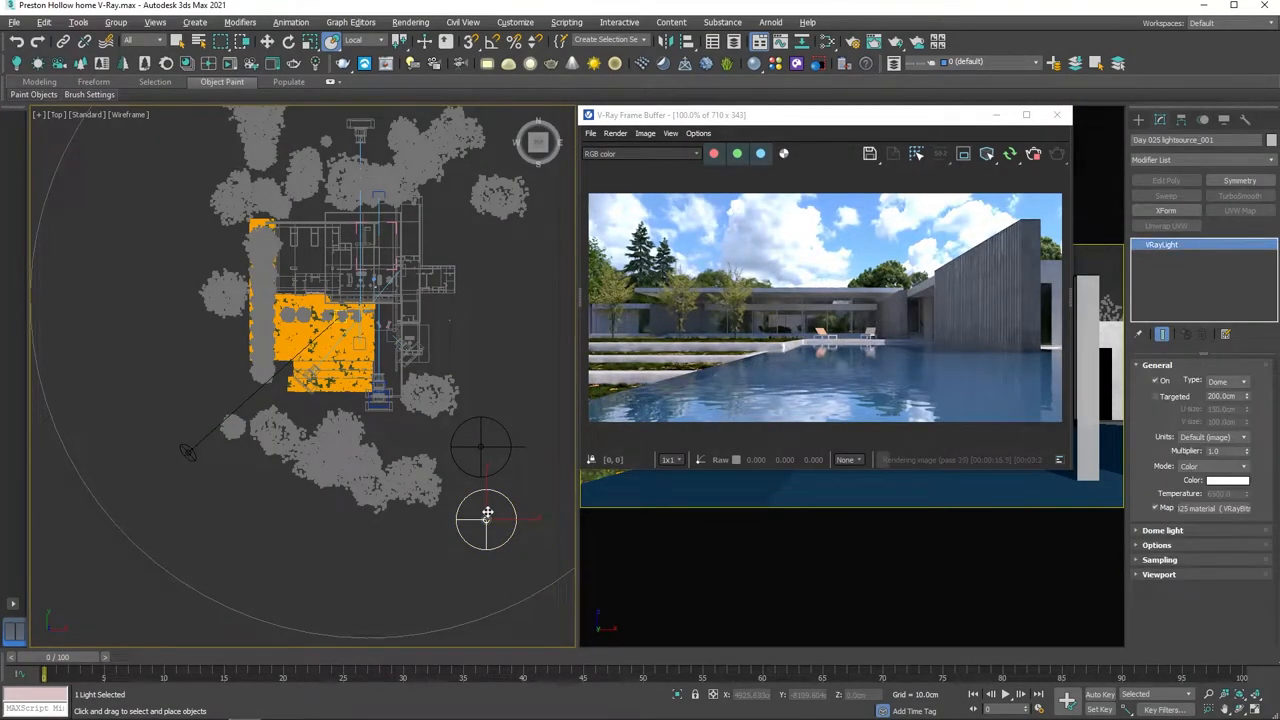
pyautogui.moveTo(672, 548)
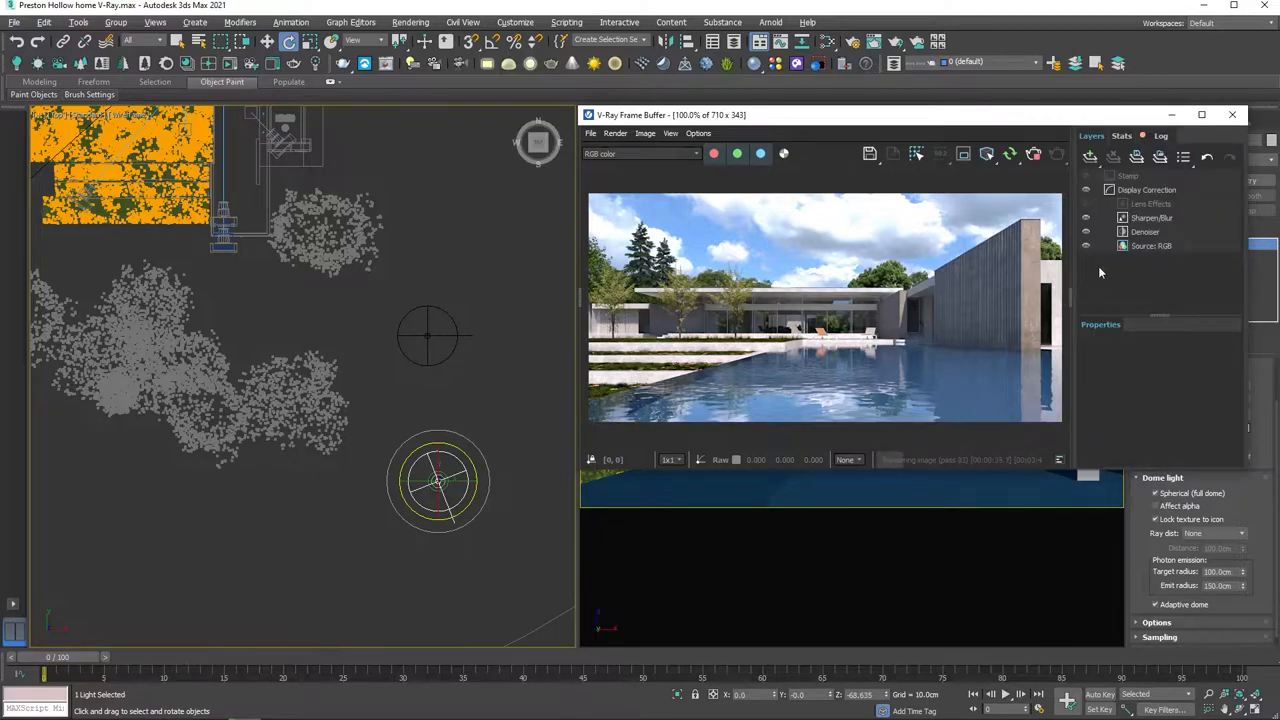
# Step: Adjust the Exposure layer's exposure, highlight burn and contrast sliders for the daytime render
pyautogui.click(1152, 218)
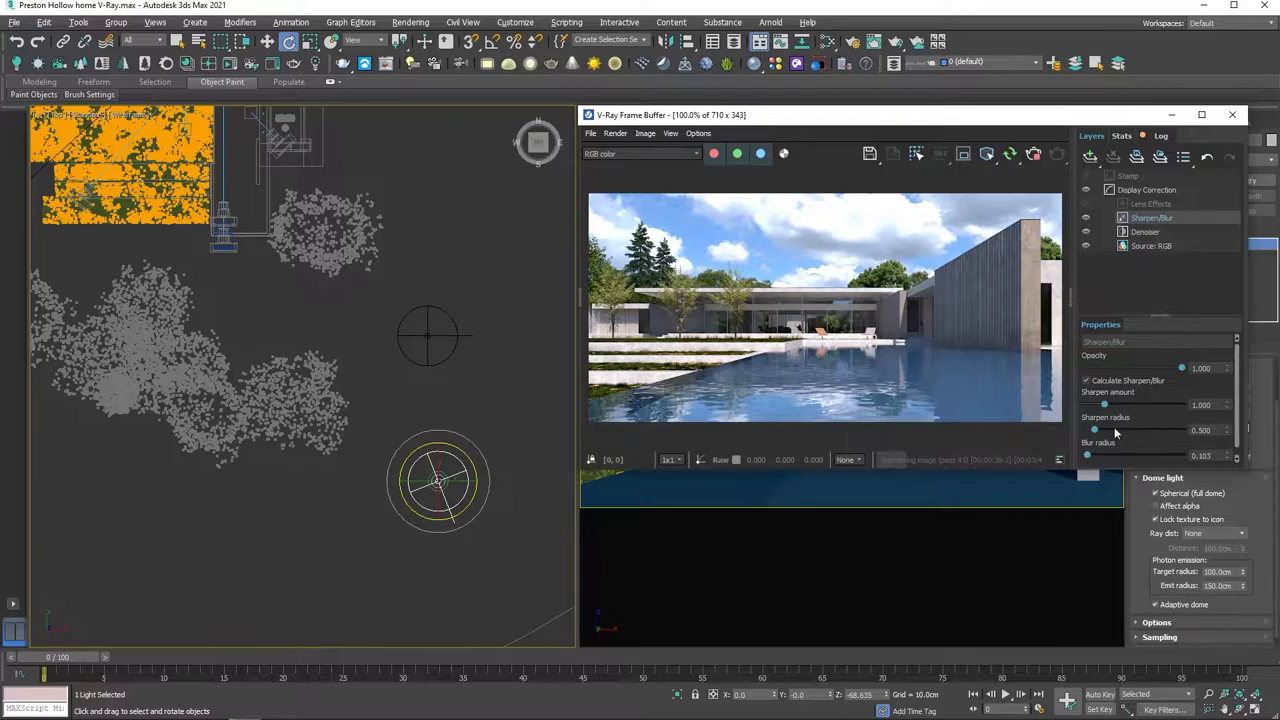
pyautogui.click(1090, 156)
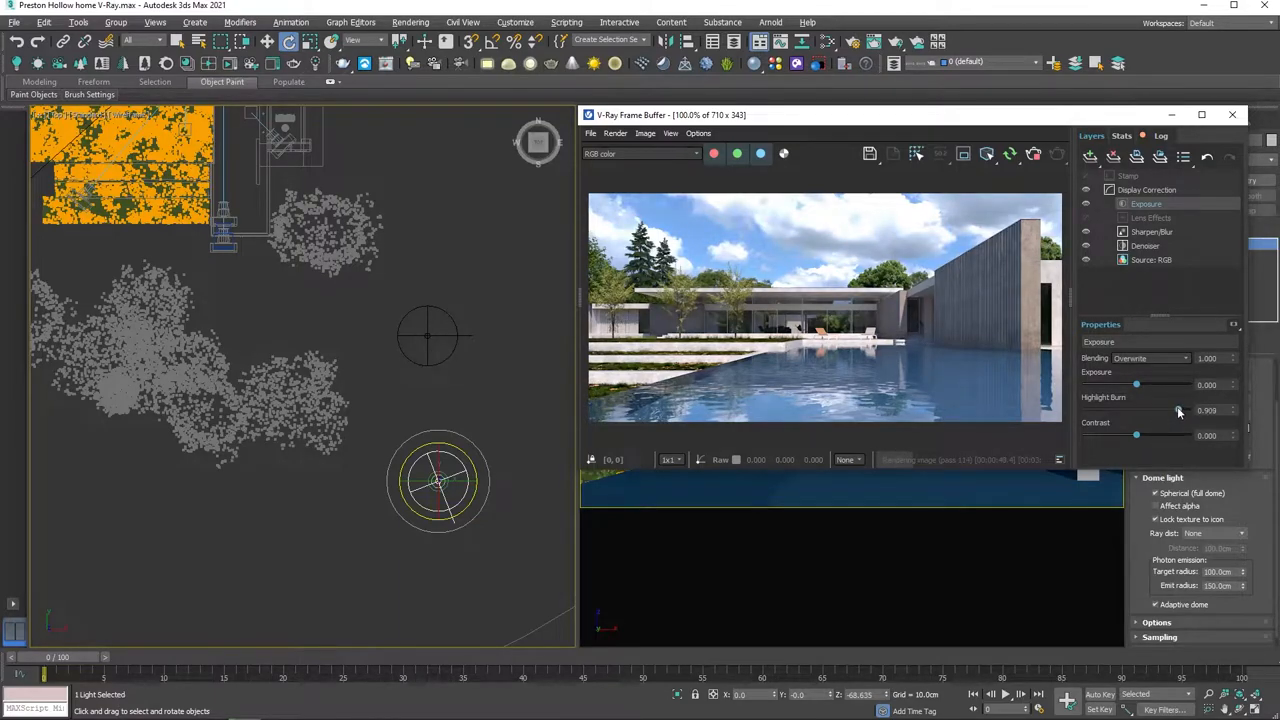
pyautogui.moveTo(1170, 410); pyautogui.dragTo(1140, 410)
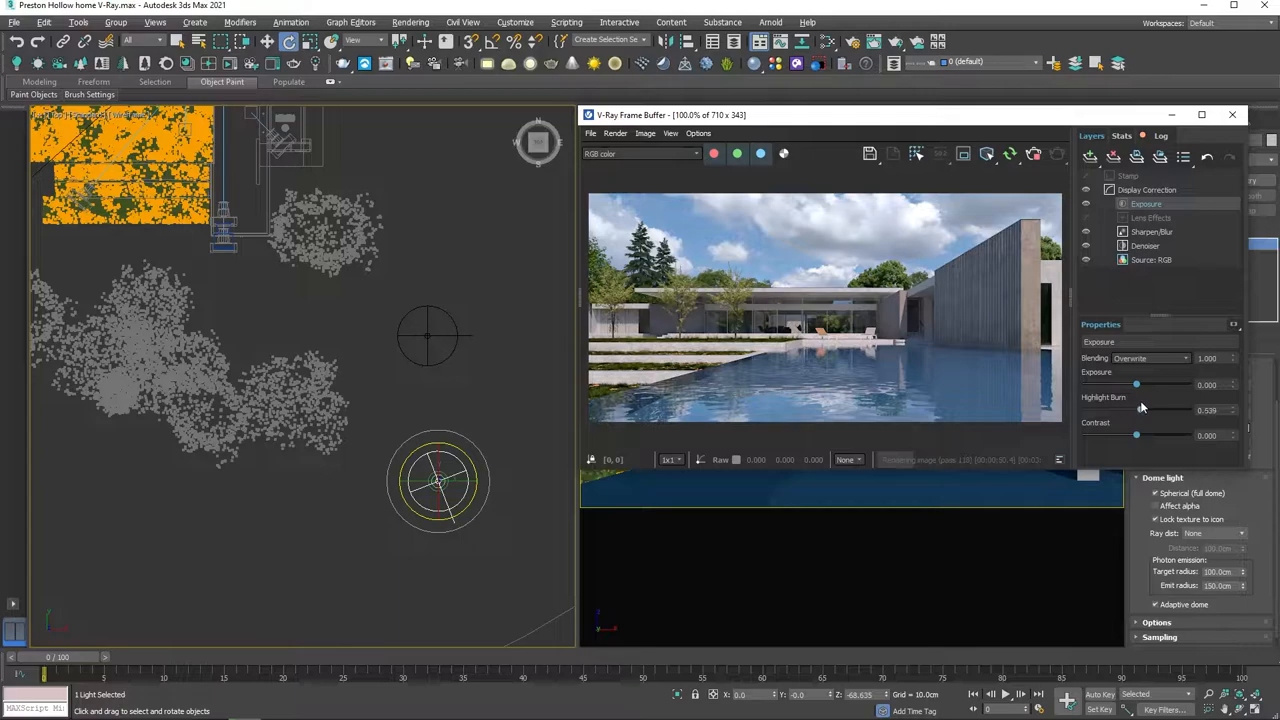
pyautogui.moveTo(1136, 410); pyautogui.dragTo(1132, 410)
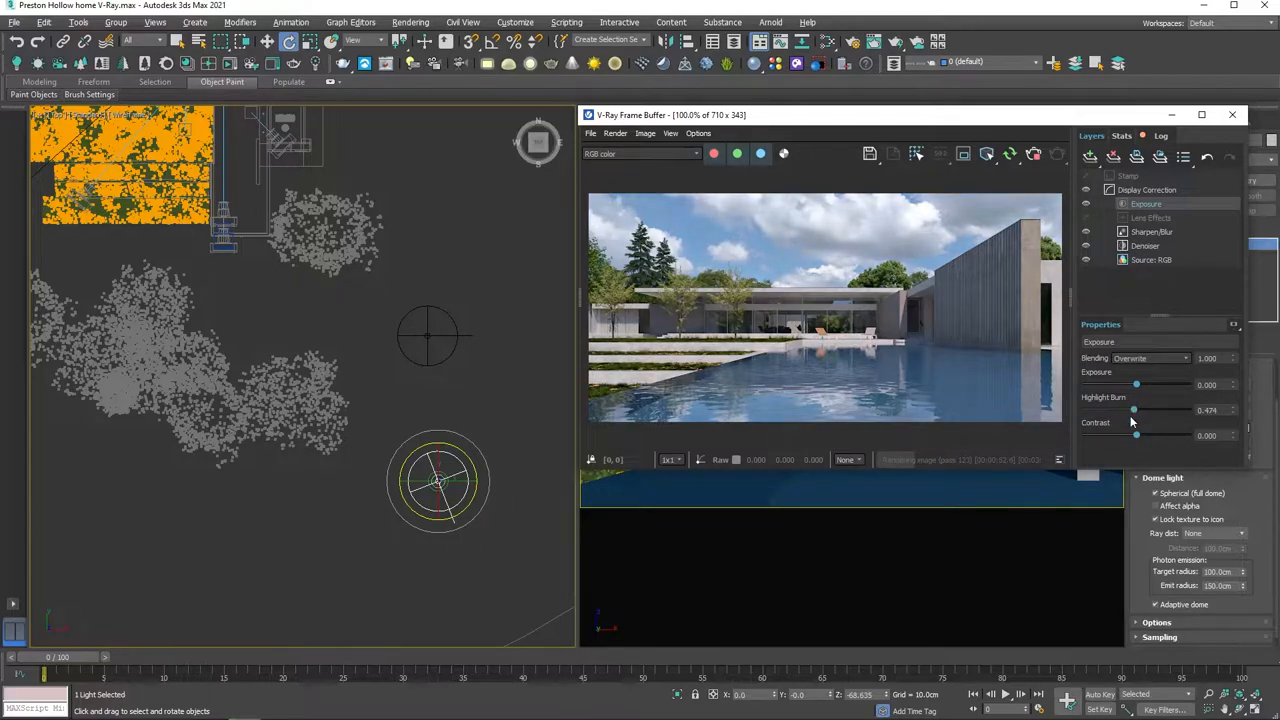
pyautogui.moveTo(1136, 436); pyautogui.dragTo(1144, 436)
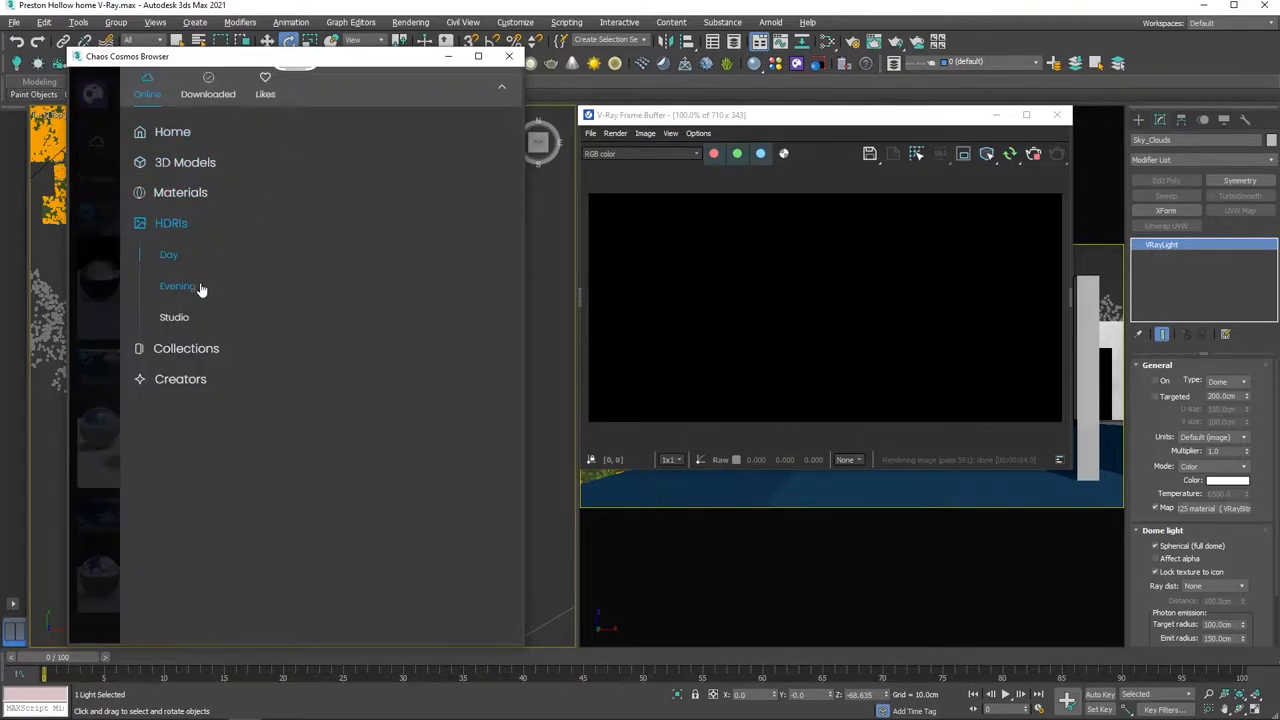
# Step: Import a Sunset HDRI from the Evening skies and close the library
pyautogui.click(178, 286)
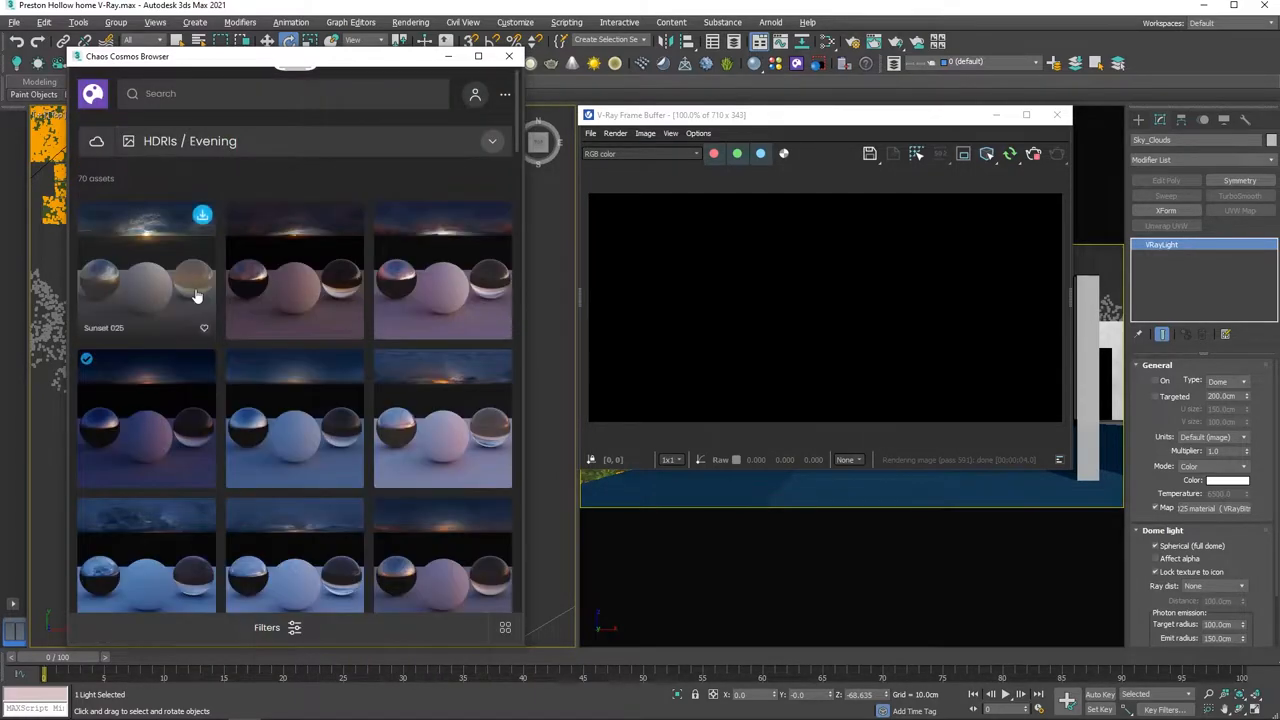
pyautogui.scroll(-3)
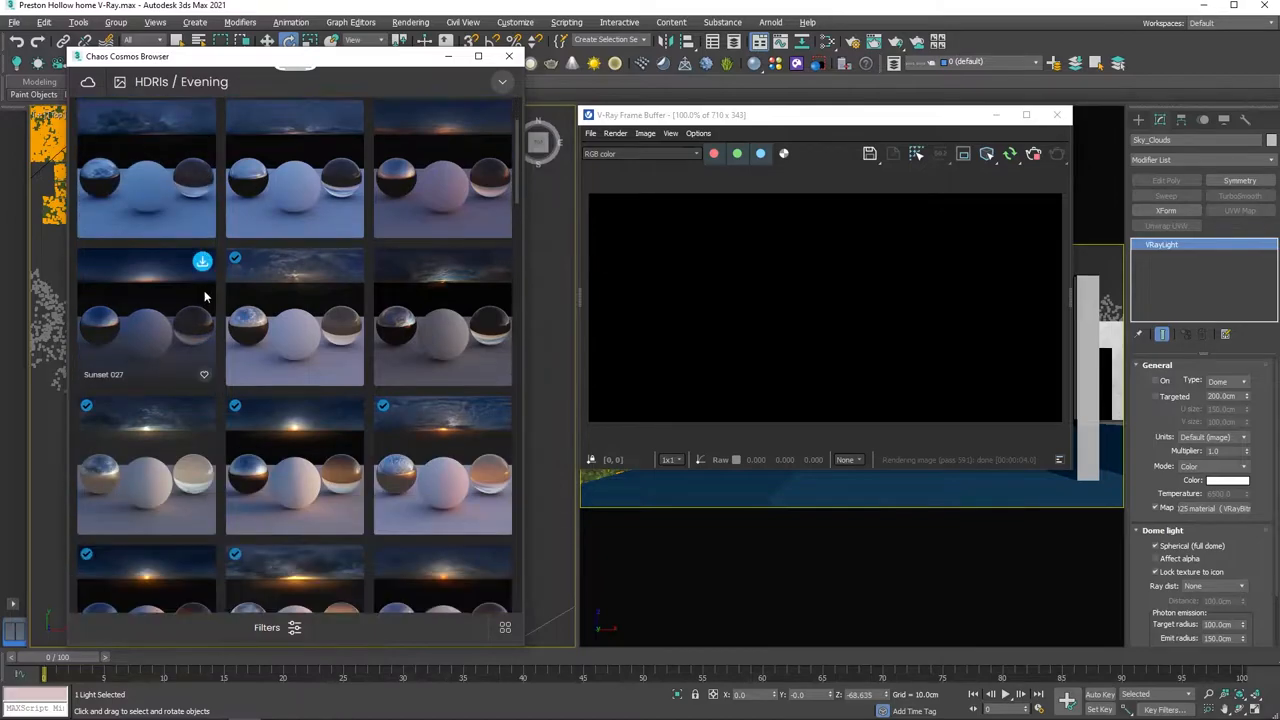
pyautogui.scroll(-3)
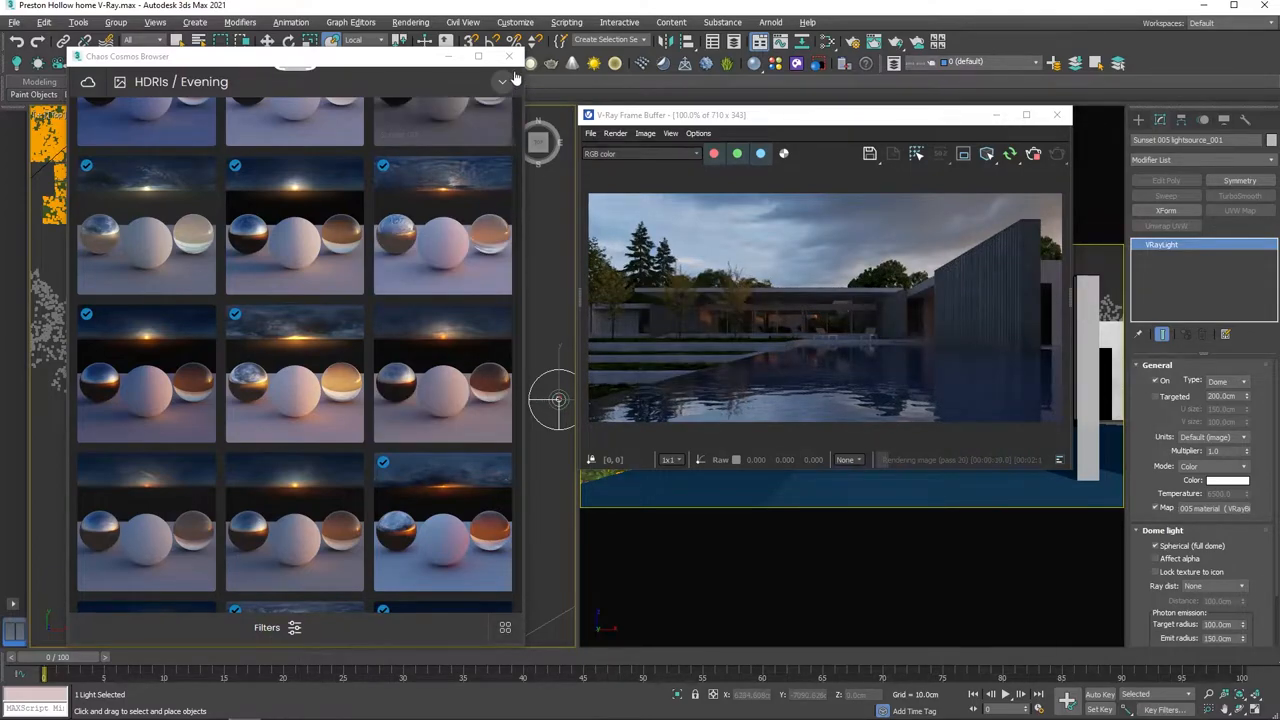
pyautogui.click(508, 56)
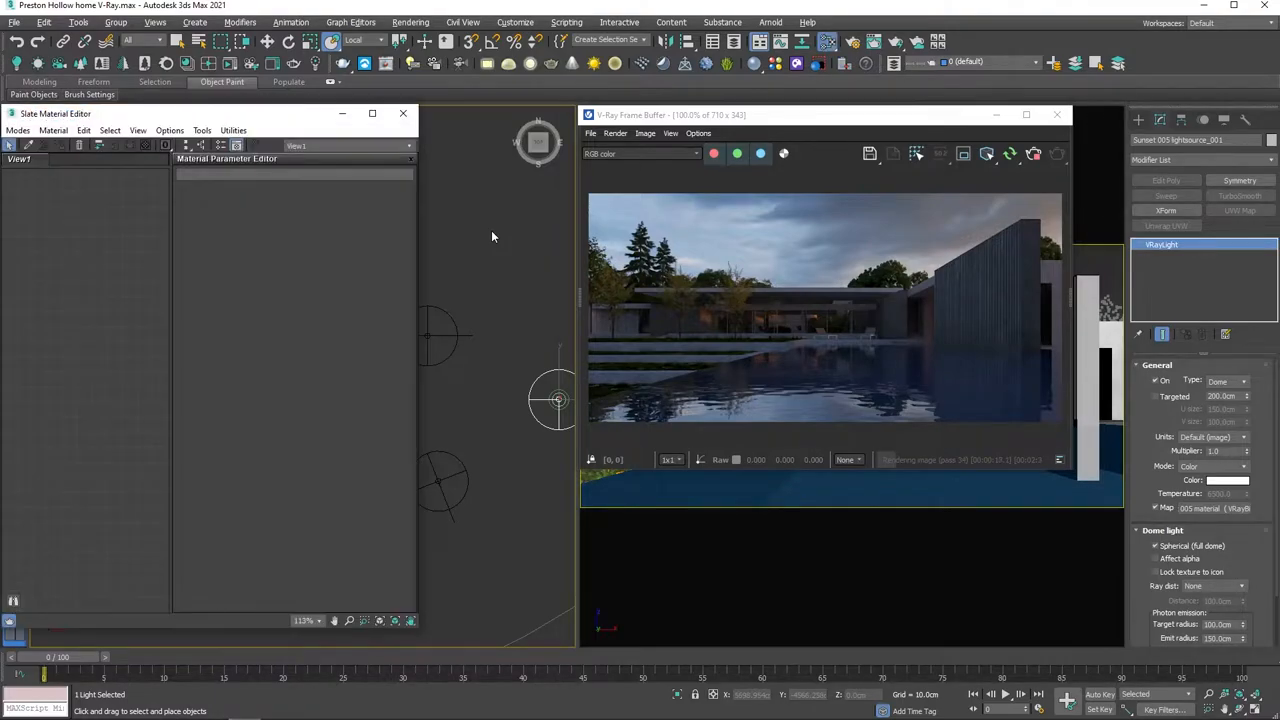
pyautogui.moveTo(940, 398)
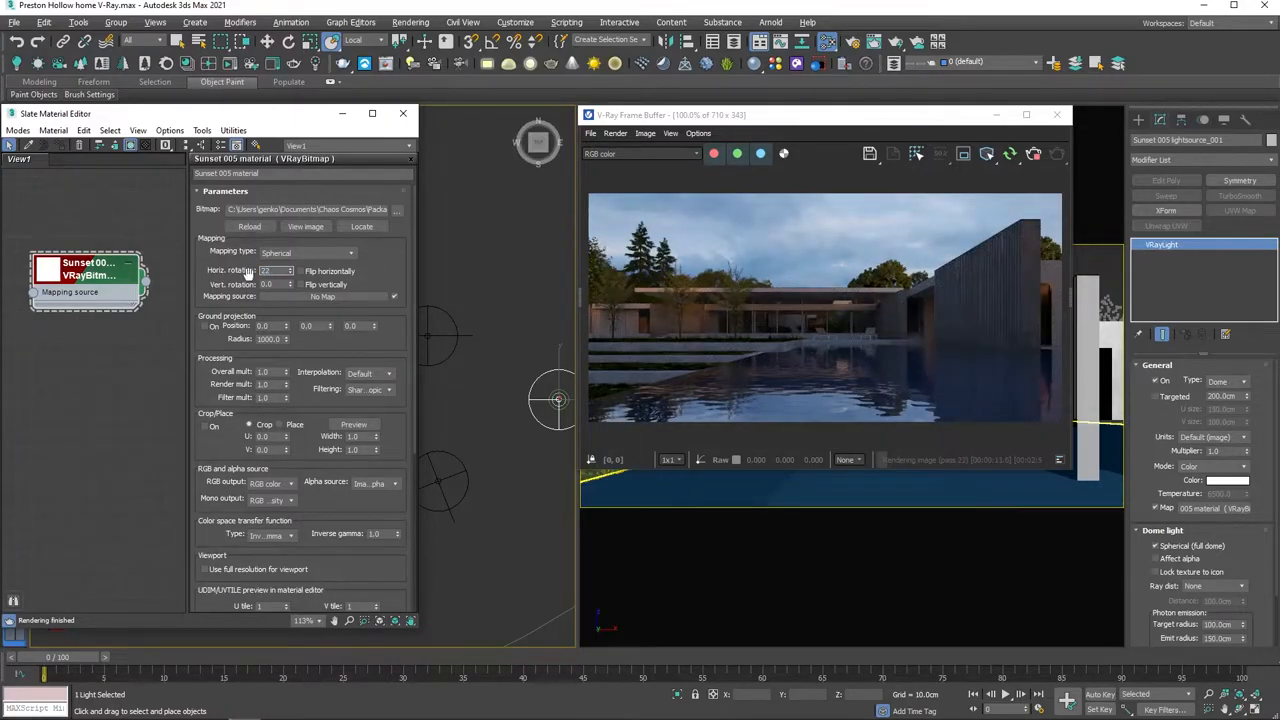
# Step: Set the Sunset VRayBitmap horizontal rotation to 220.0 and re-render
pyautogui.write('220.0')
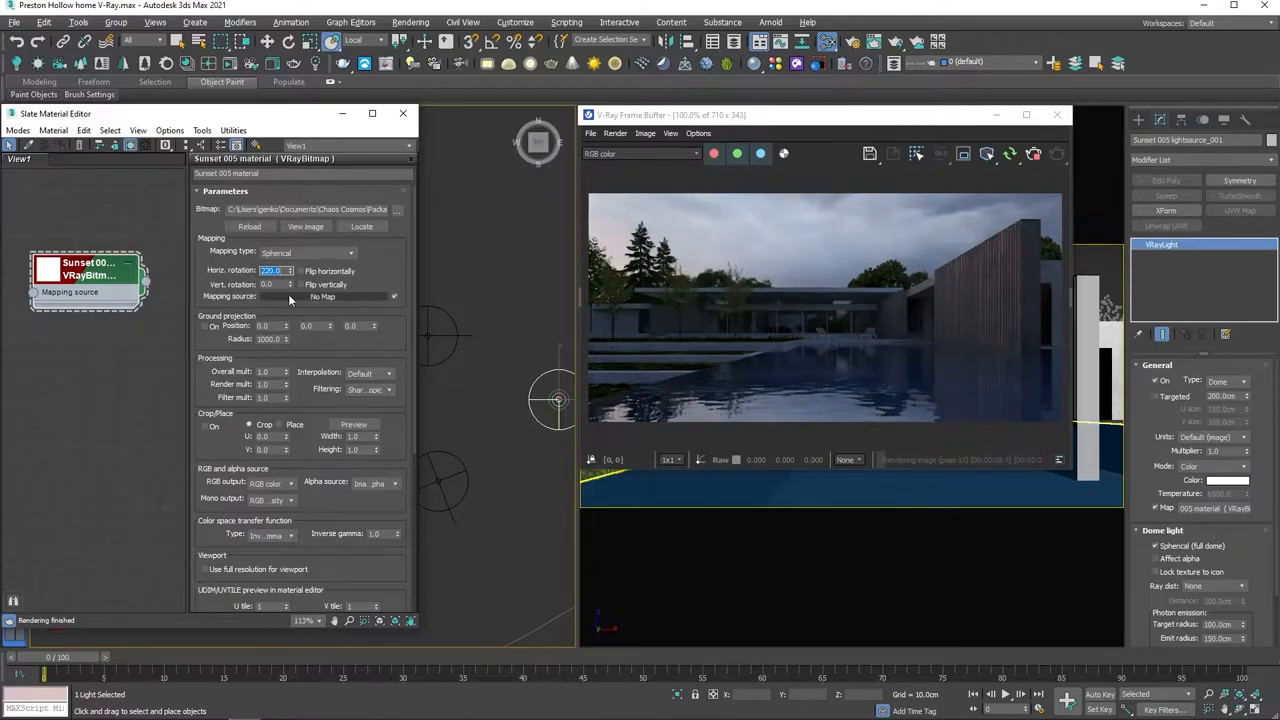
pyautogui.click(300, 272)
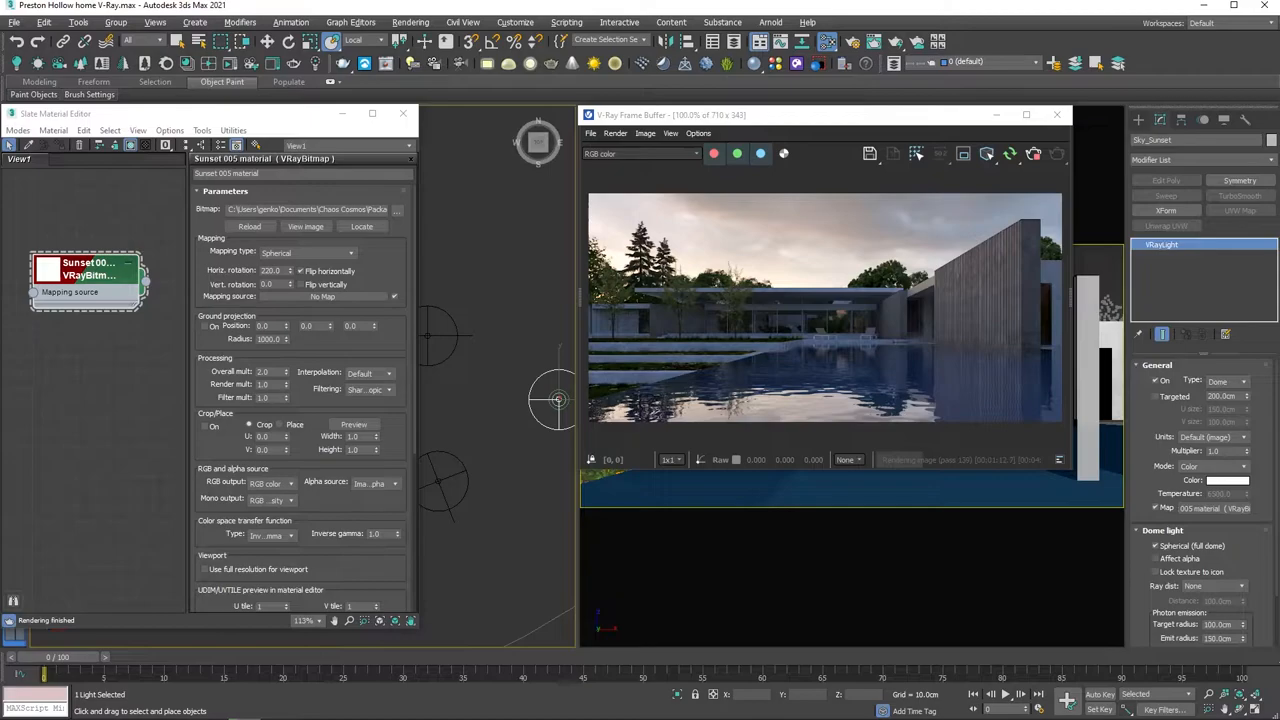
pyautogui.moveTo(1130, 340)
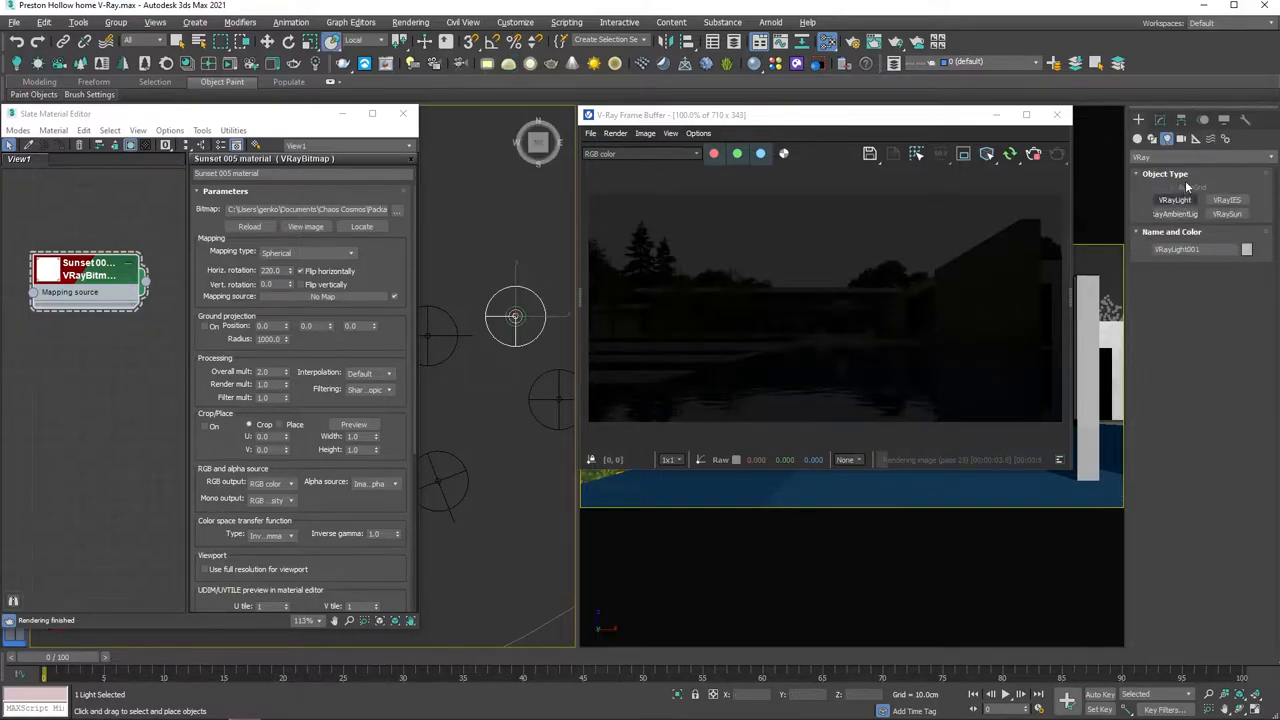
# Step: Add a dome light with a VRayBitmap HDR sky kept as an instance
pyautogui.click(1160, 120)
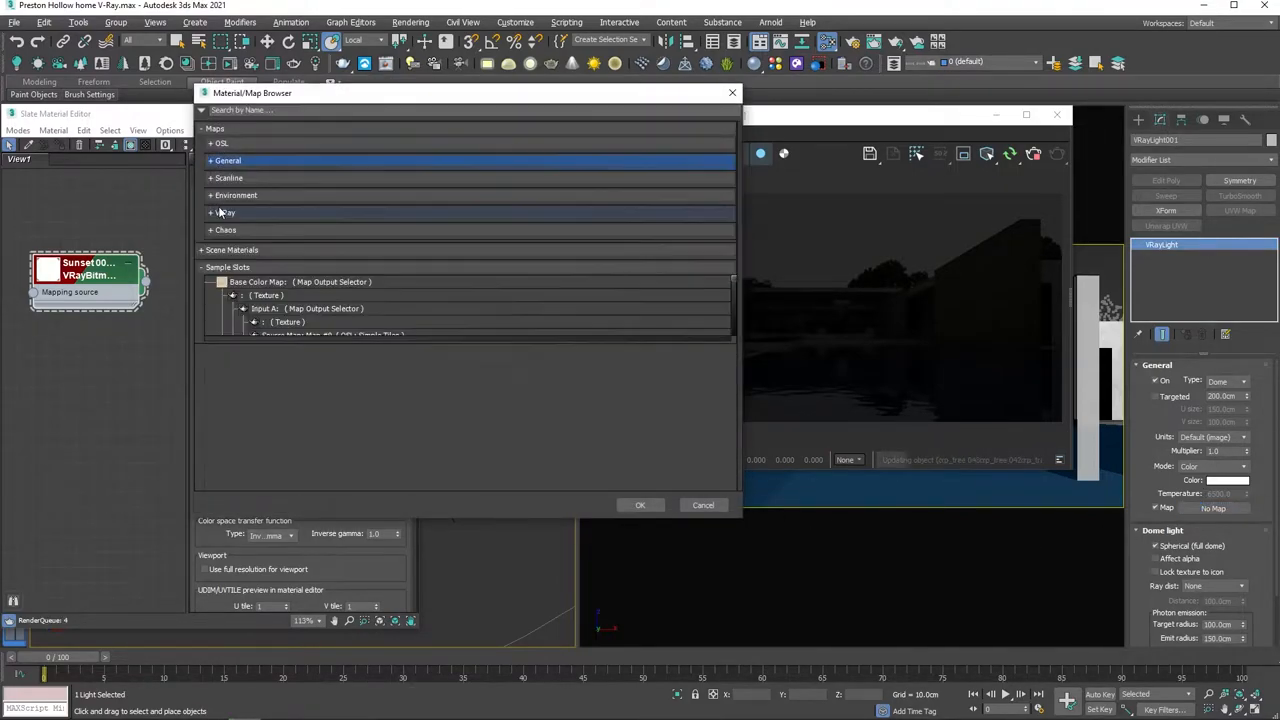
pyautogui.click(224, 212)
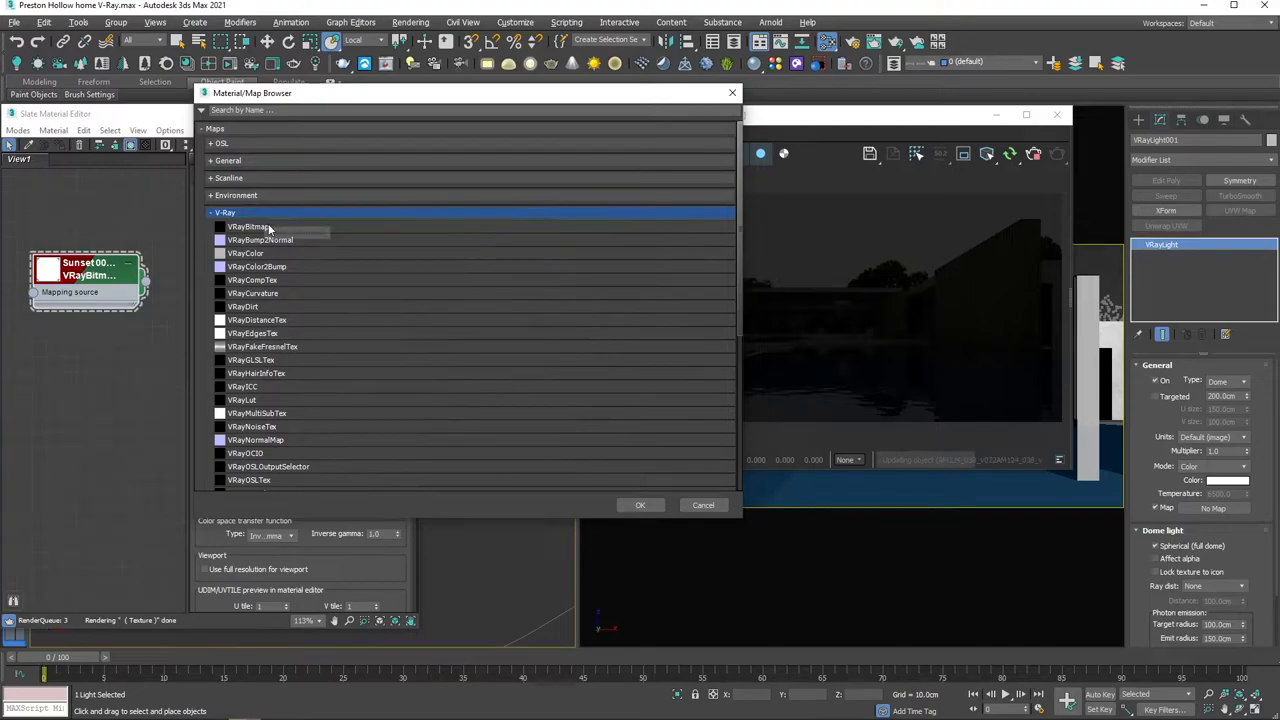
pyautogui.moveTo(308, 232)
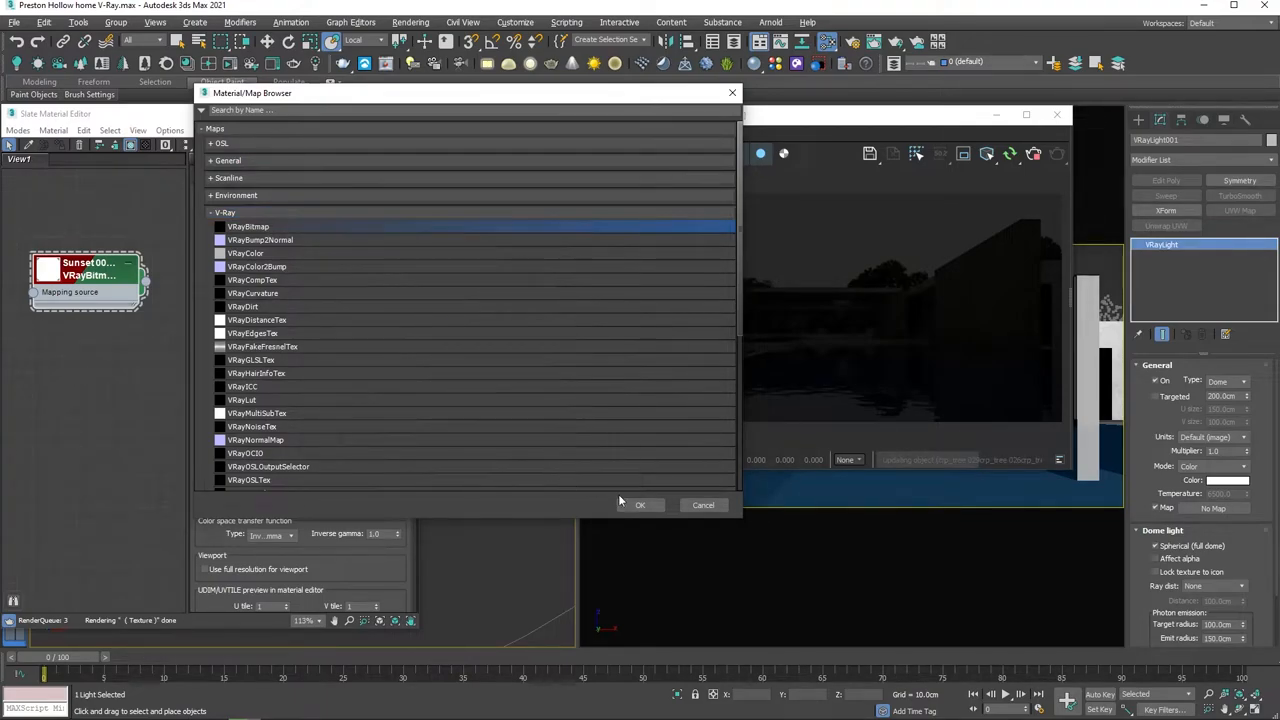
pyautogui.click(640, 504)
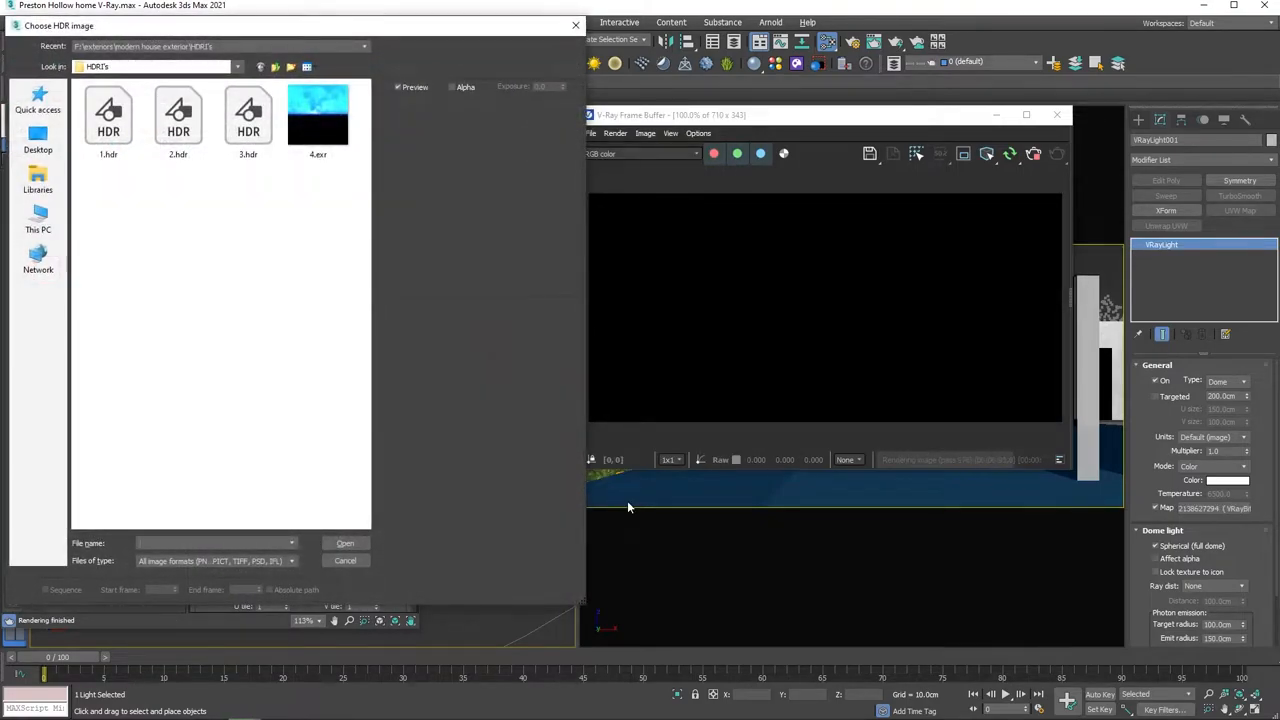
pyautogui.click(318, 114)
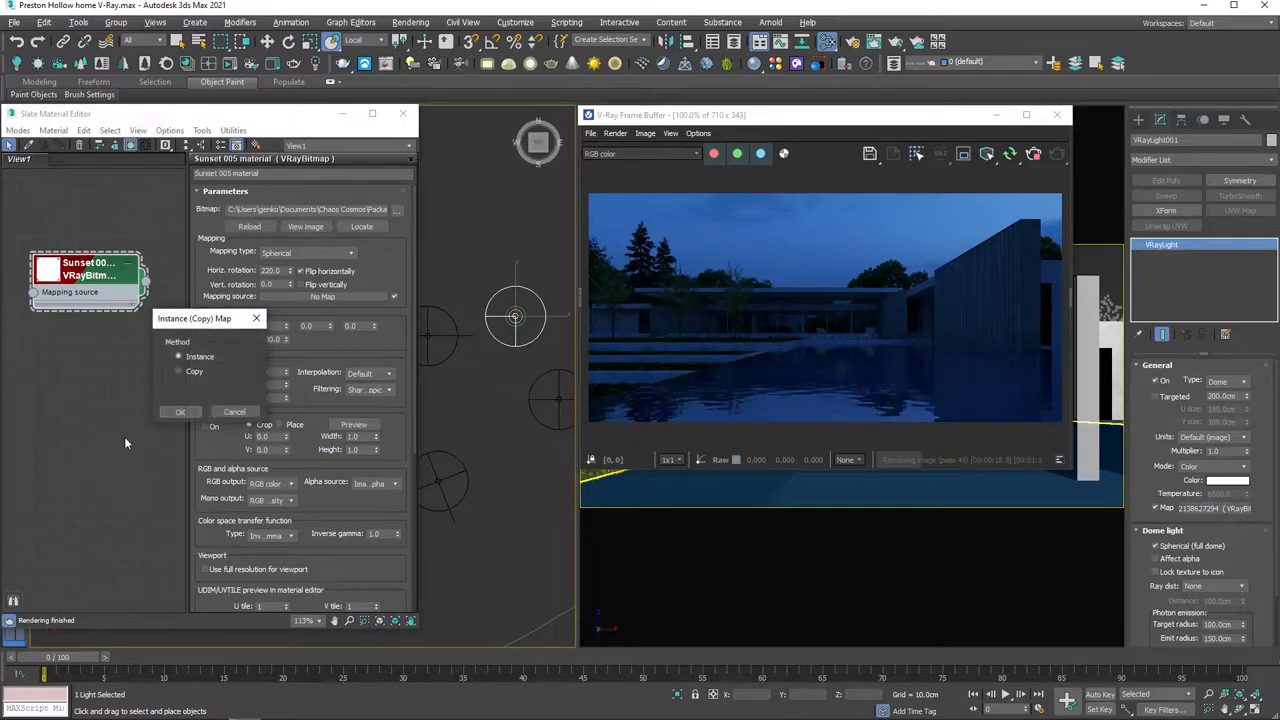
pyautogui.click(180, 412)
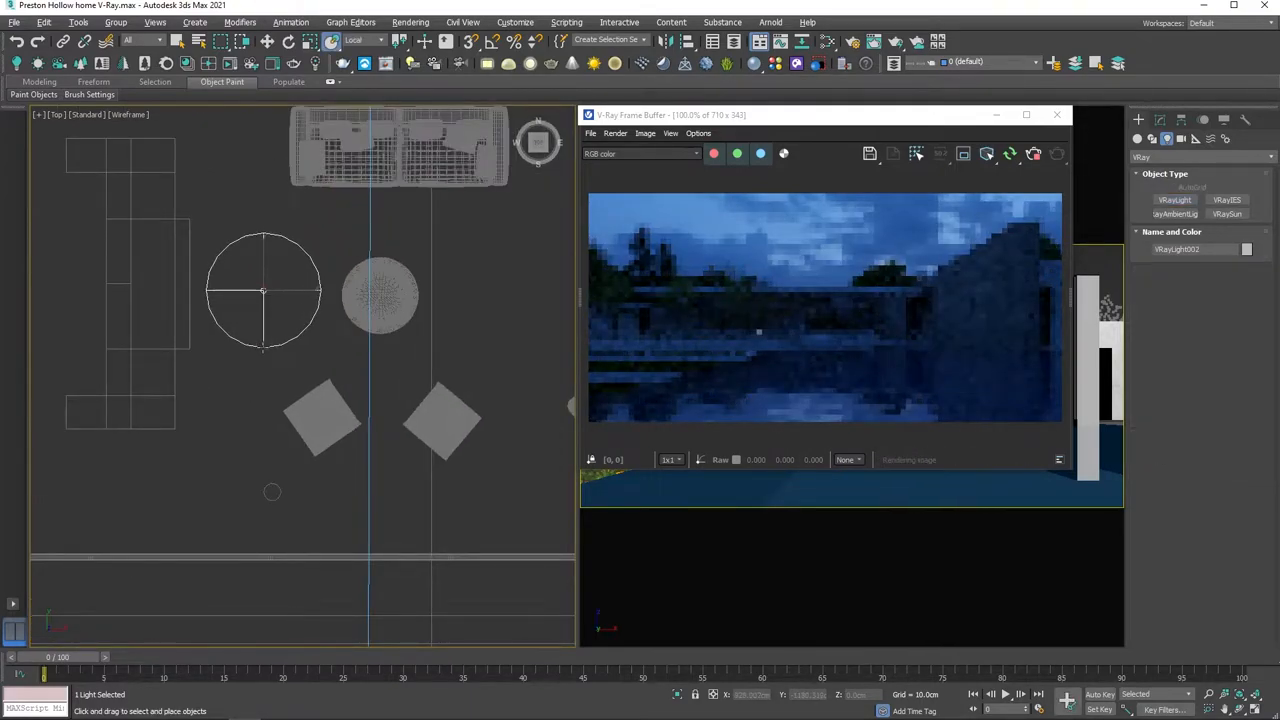
# Step: Place a VRayLight sphere at the house and adjust its type settings
pyautogui.click(268, 40)
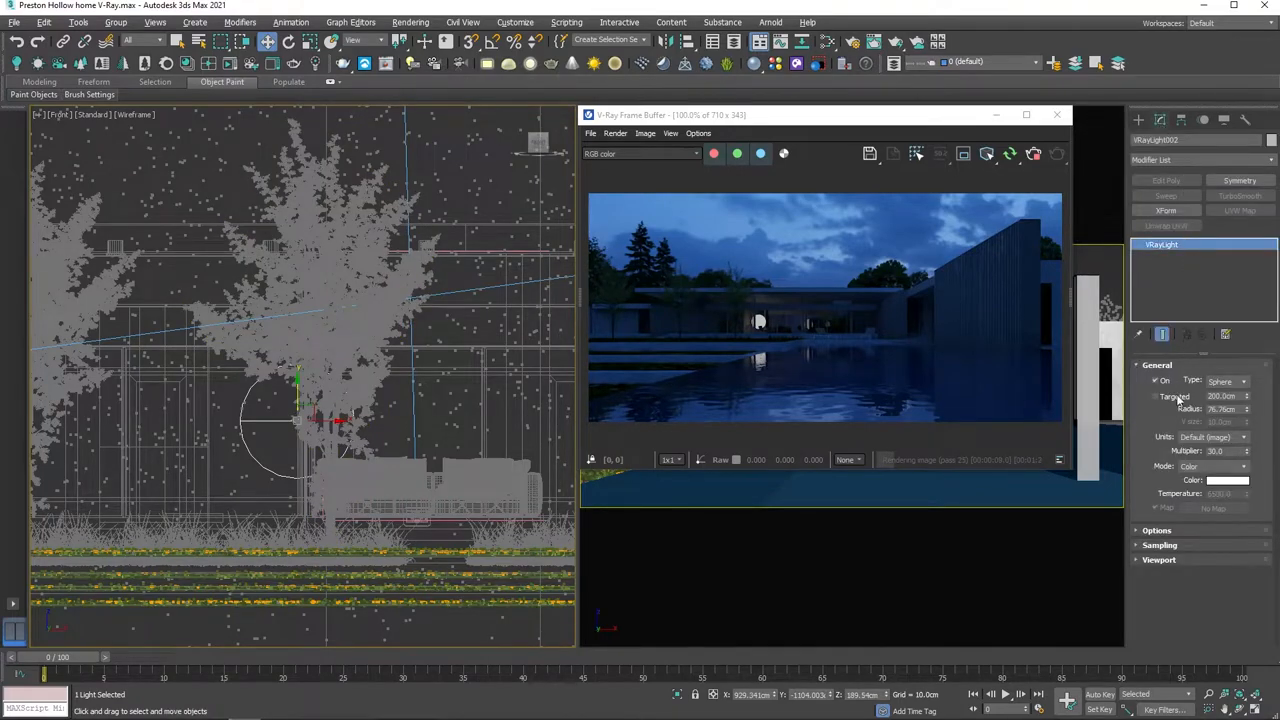
pyautogui.click(1156, 482)
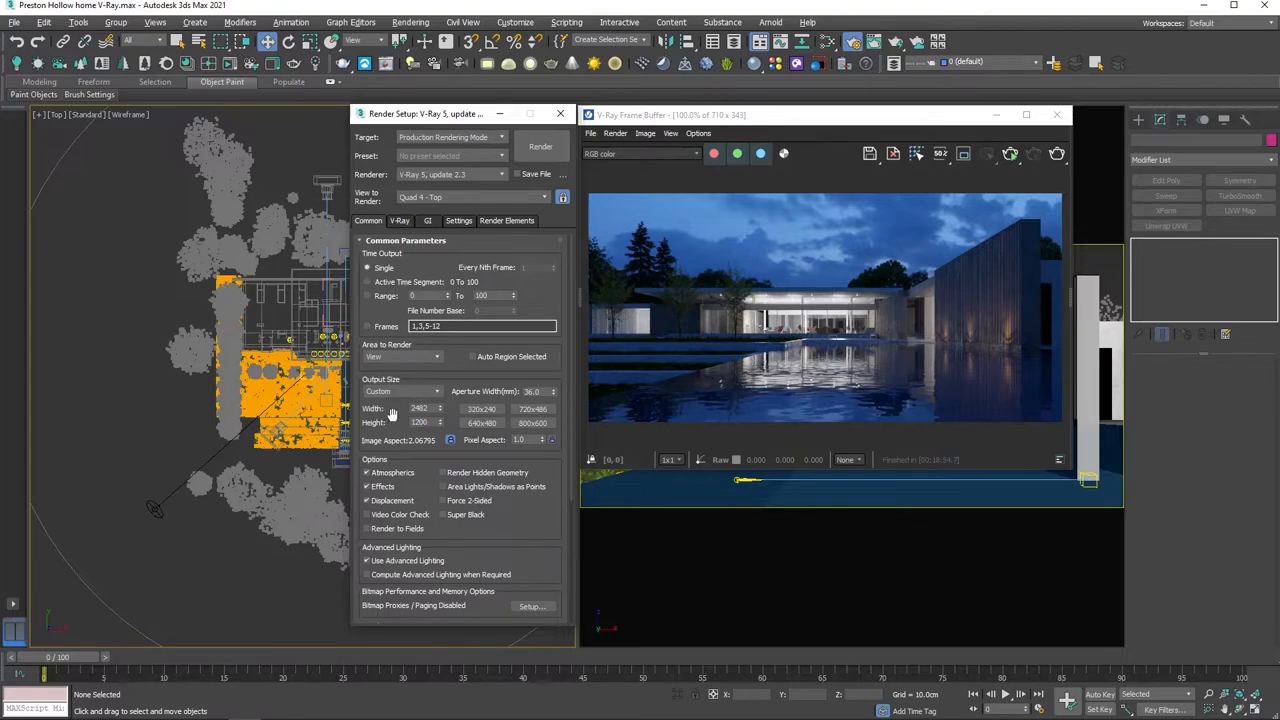
# Step: On the V-Ray sampler settings, set a progressive limit to 0.00 and edit the neighbouring limit
pyautogui.click(400, 220)
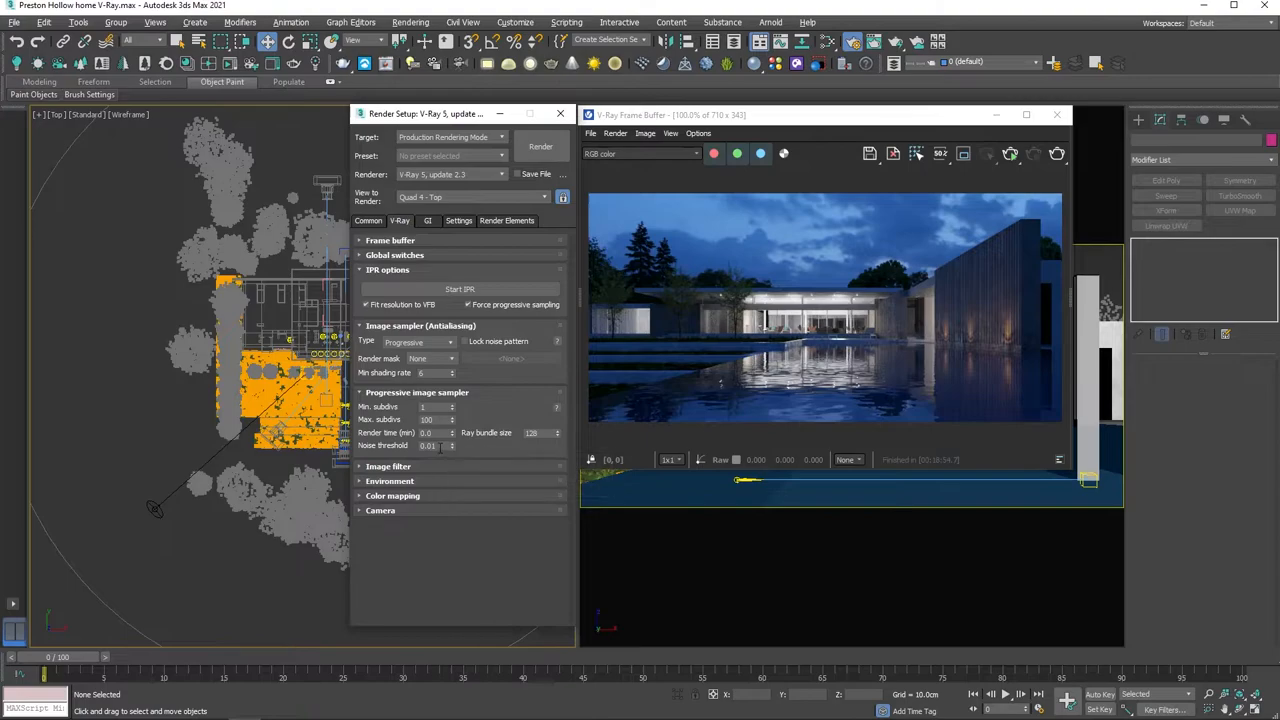
pyautogui.click(432, 444)
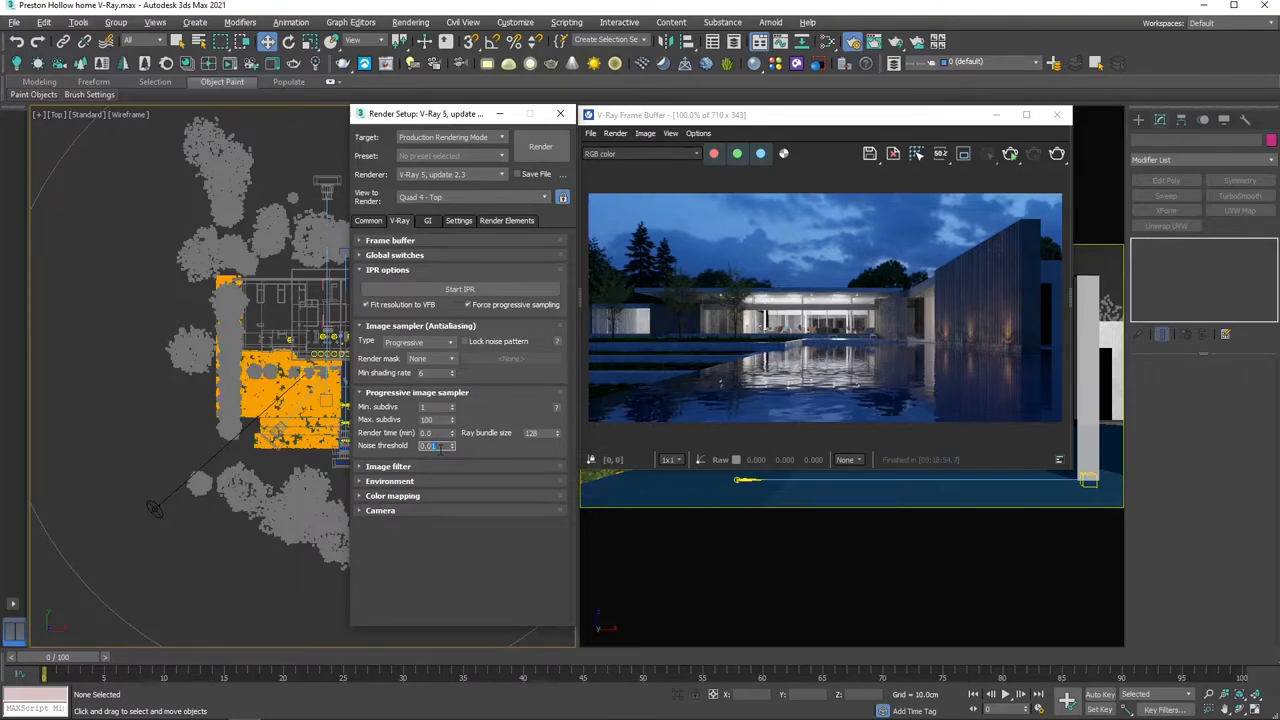
pyautogui.write('0.005')
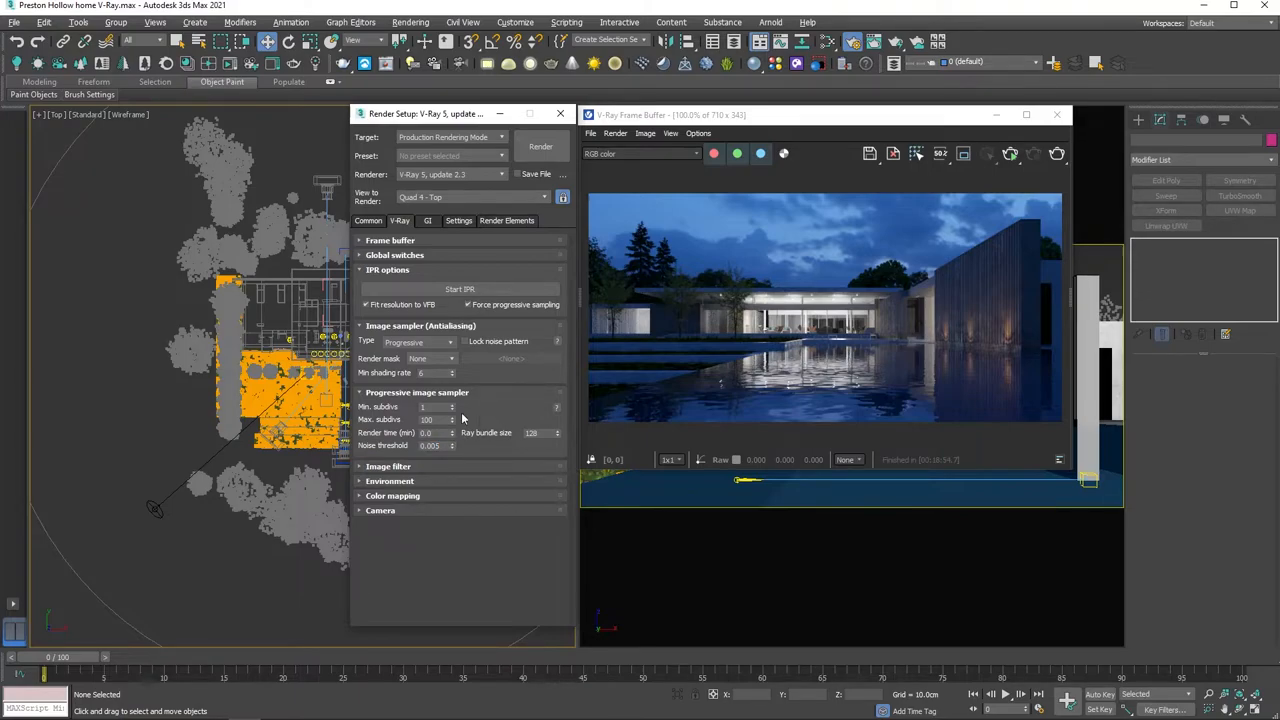
pyautogui.click(452, 404)
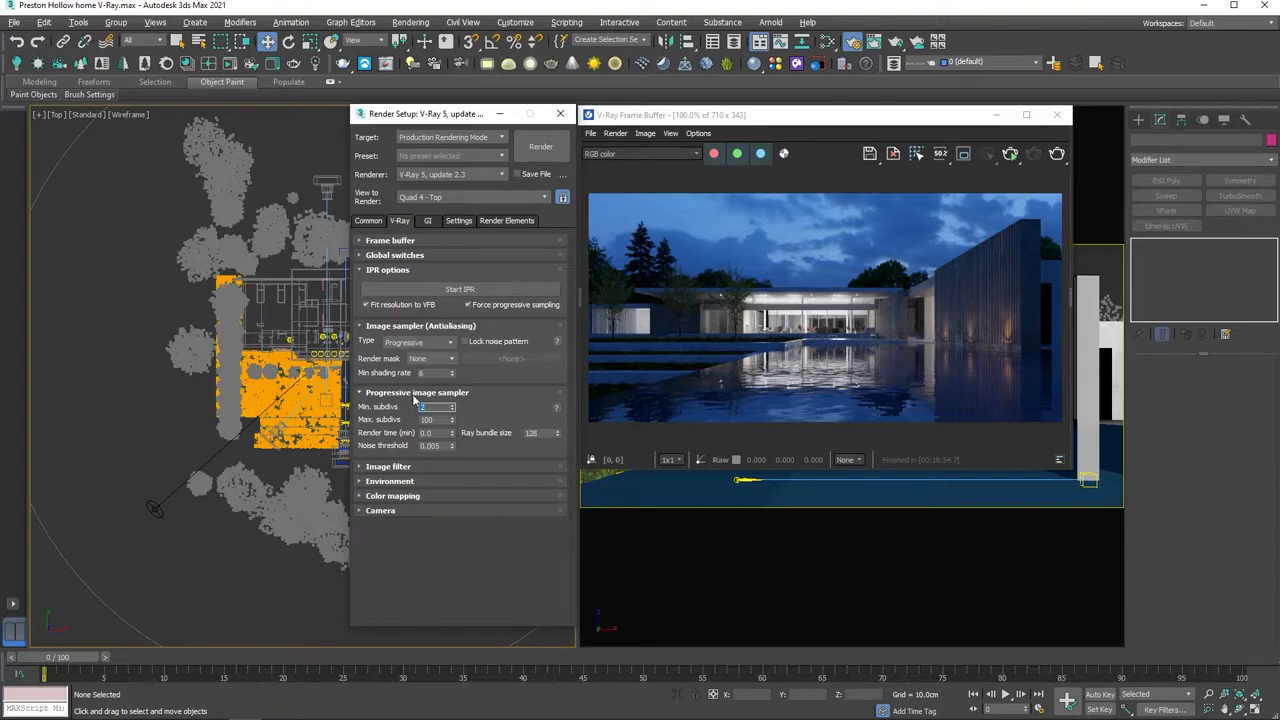
# Step: Add a VRayLightMix element in Render Elements and confirm it
pyautogui.click(508, 220)
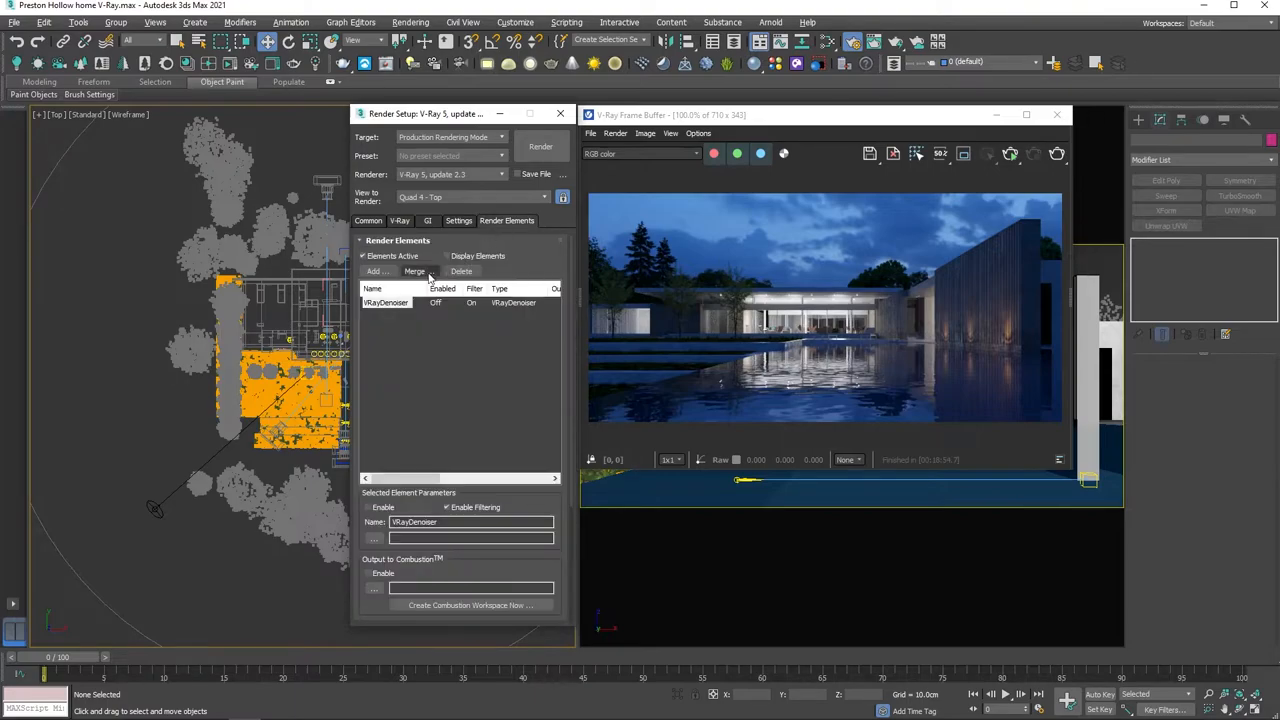
pyautogui.click(374, 272)
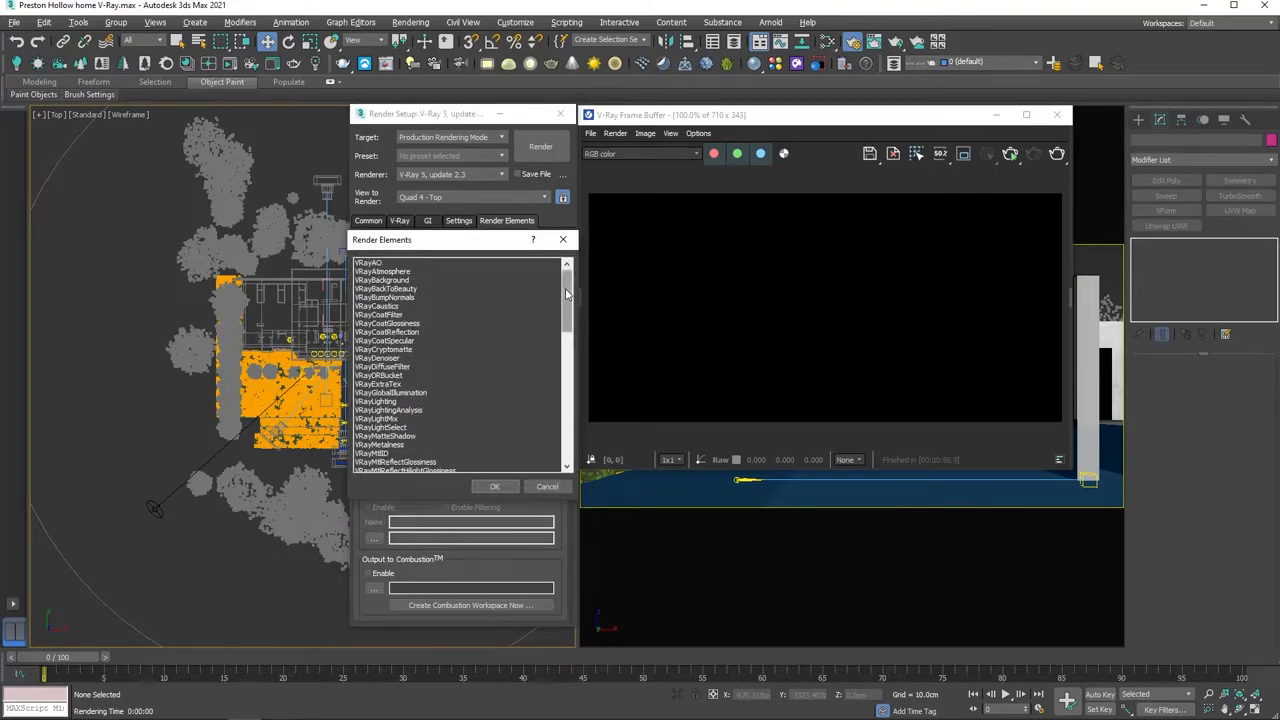
pyautogui.click(390, 384)
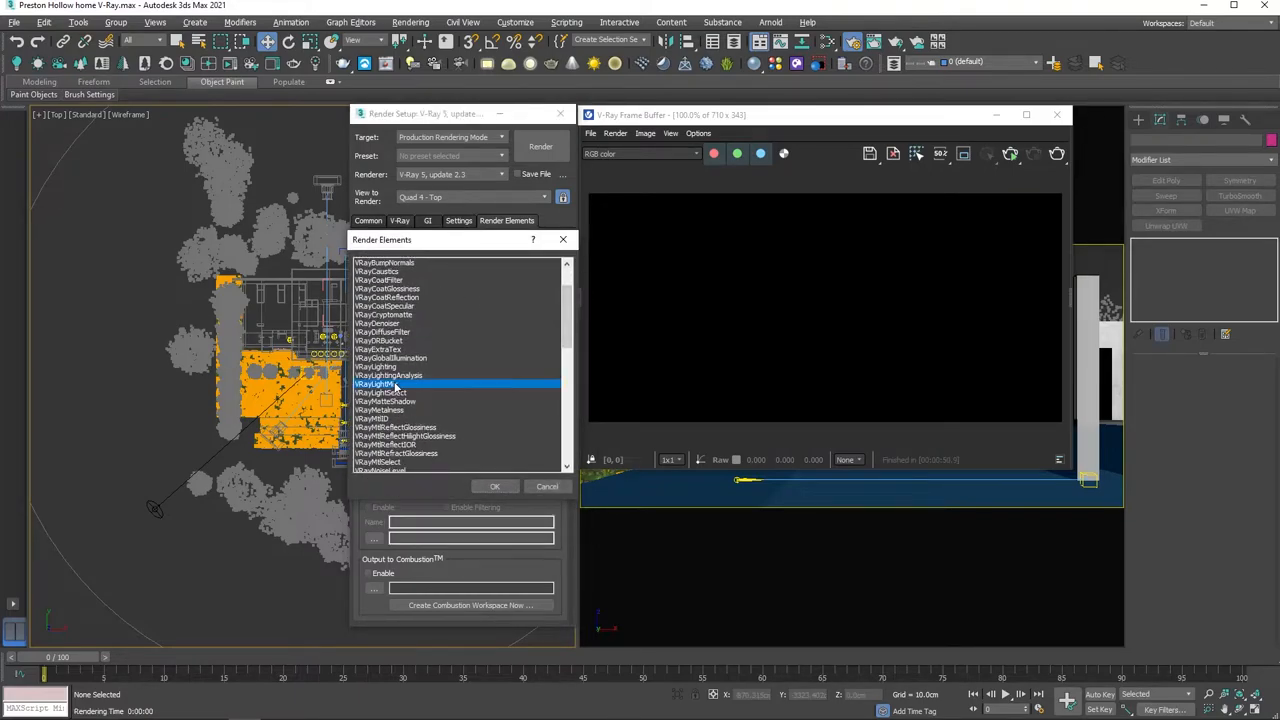
pyautogui.click(494, 486)
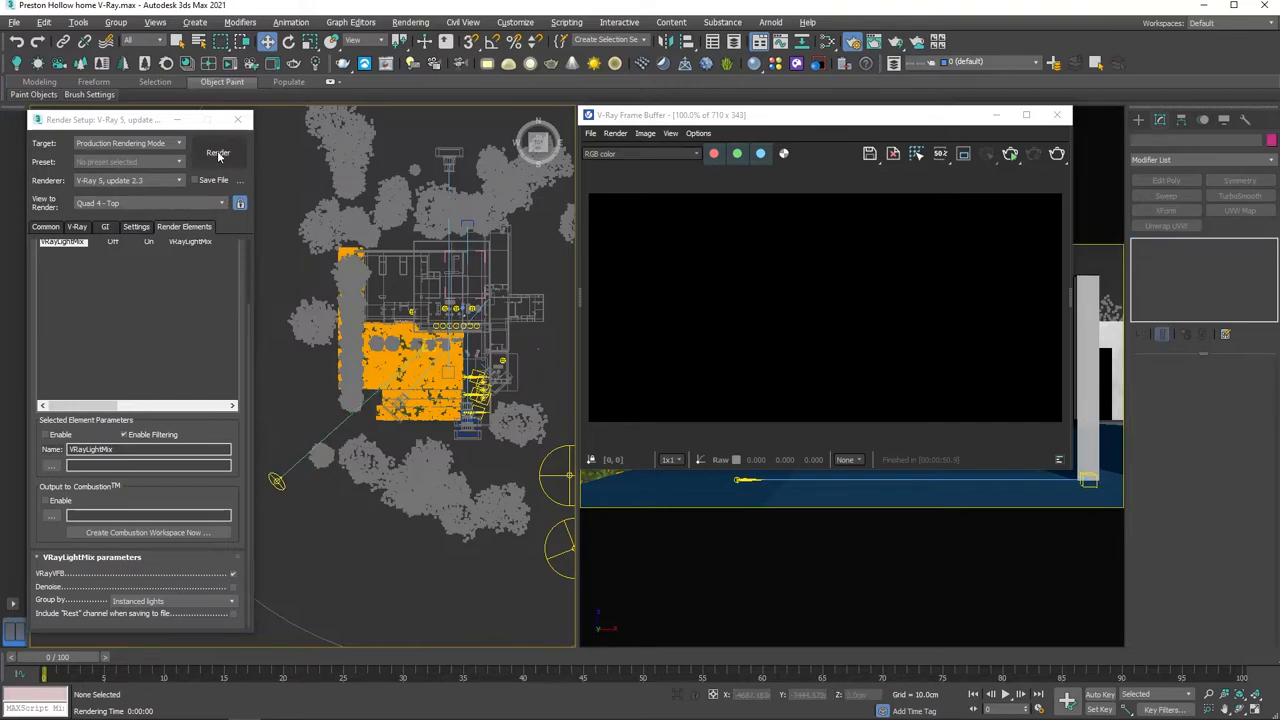
# Step: Start a fresh render of the scene
pyautogui.click(218, 152)
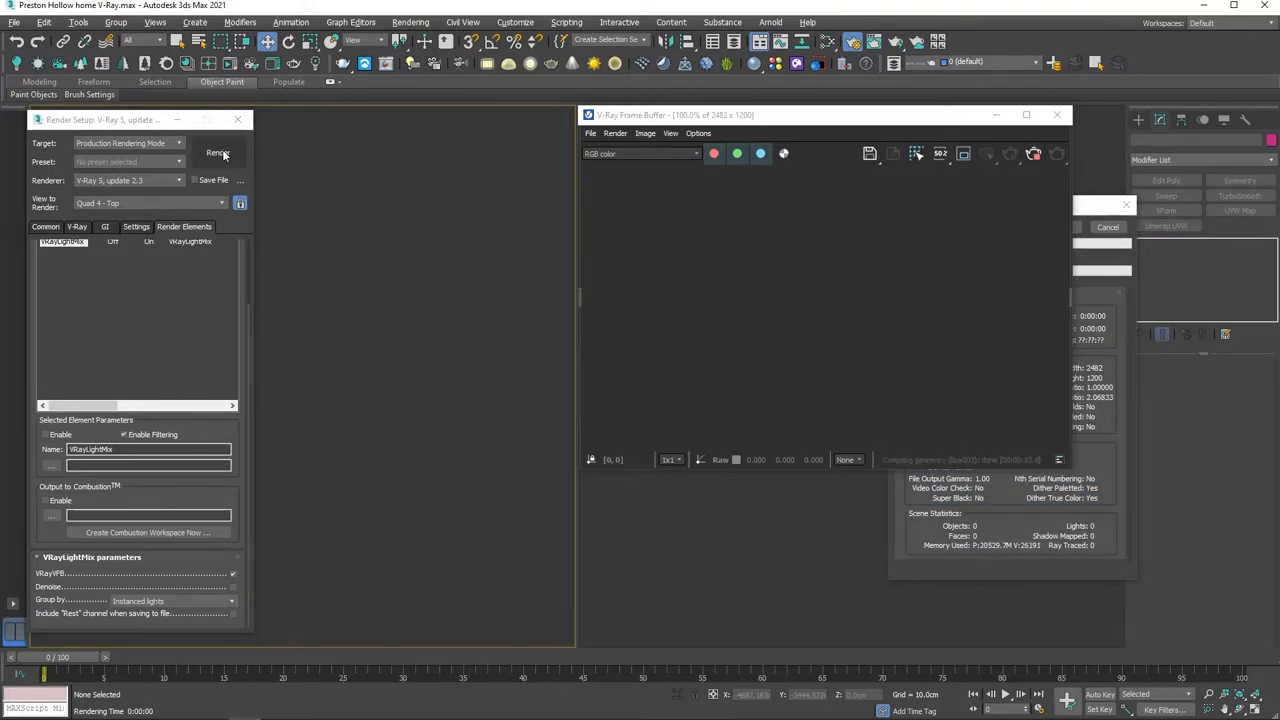
pyautogui.click(218, 152)
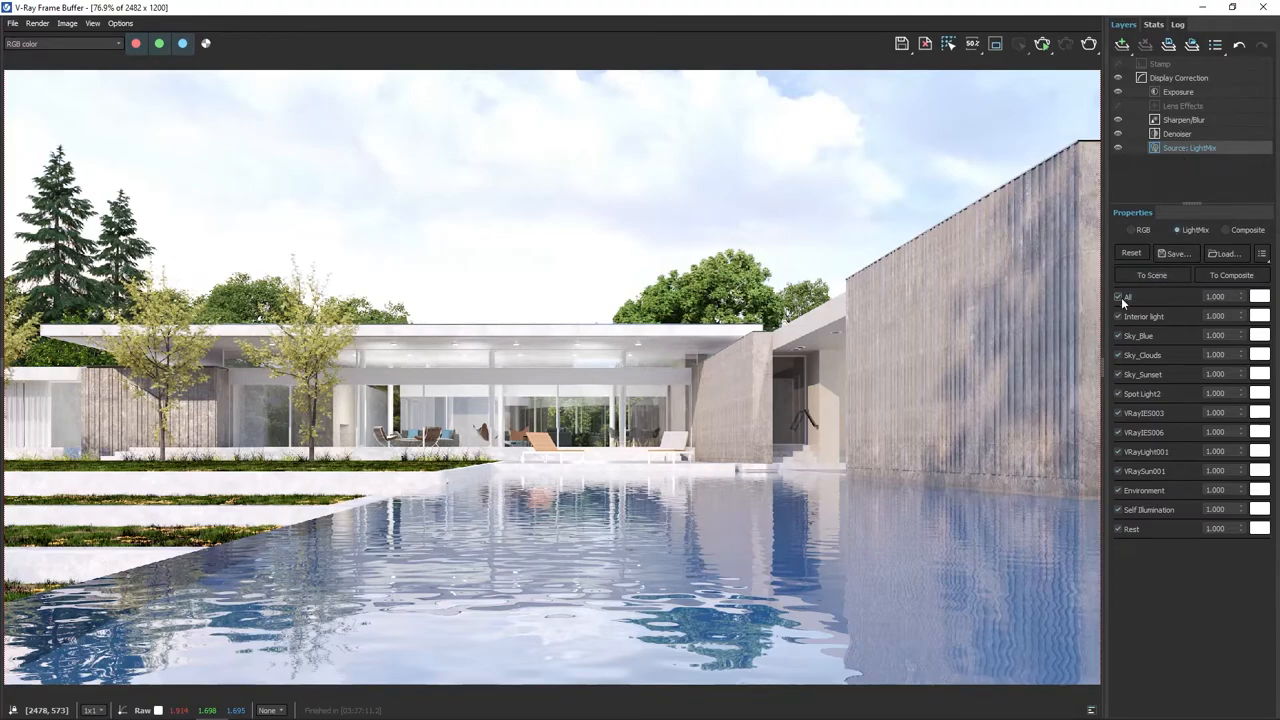
# Step: In LightMix switch VRaySun off for a night look, then back on
pyautogui.click(1118, 296)
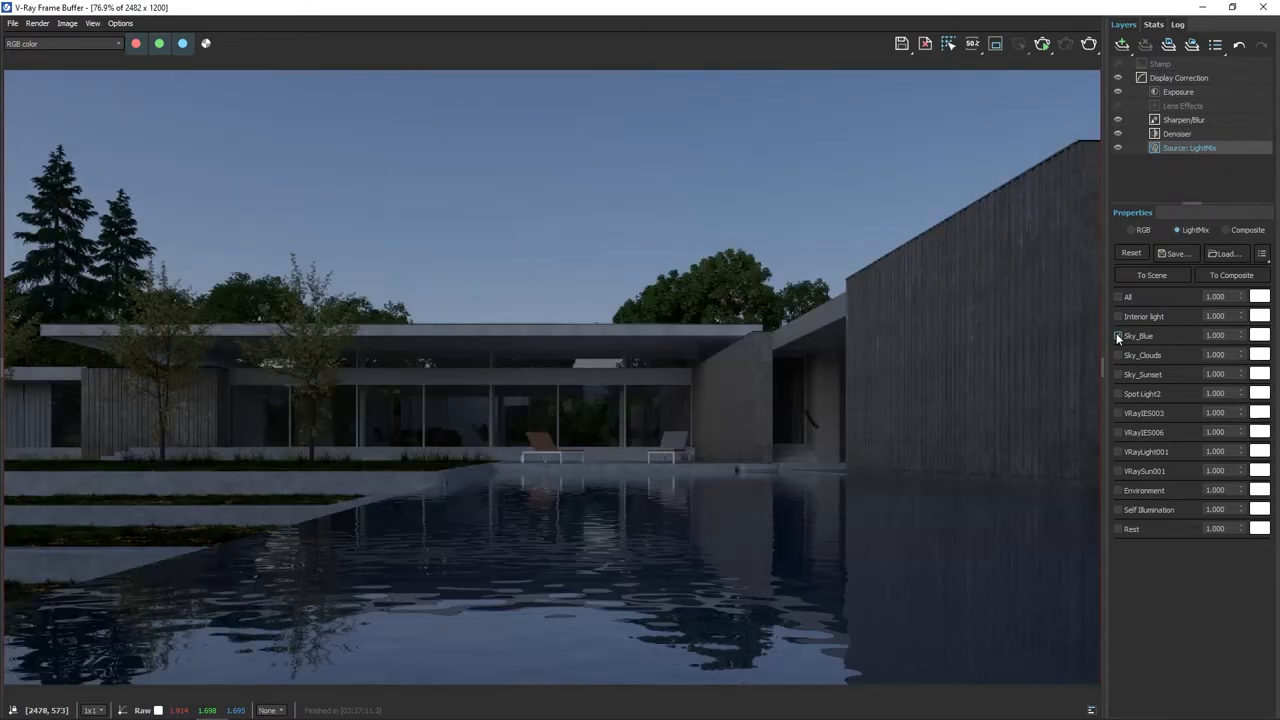
pyautogui.click(1116, 336)
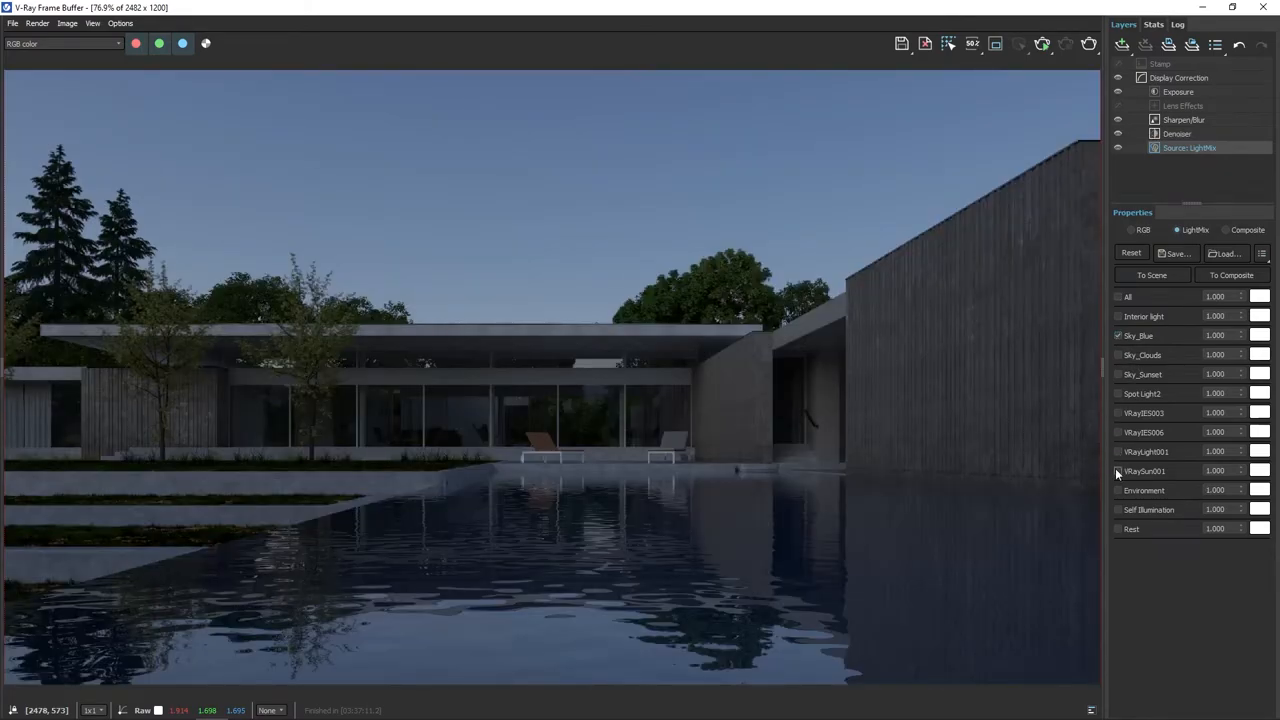
pyautogui.click(1118, 472)
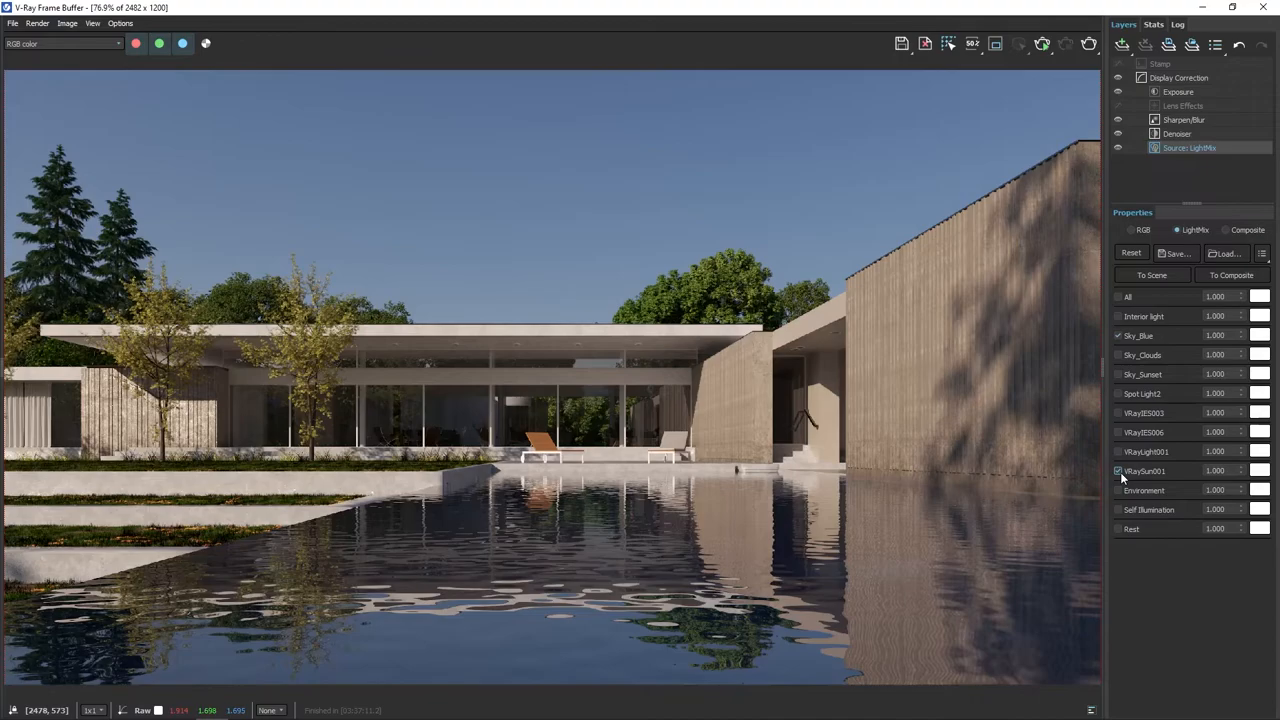
# Step: Tune the Exposure and Hue/Saturation correction sliders on the daytime render
pyautogui.click(1178, 92)
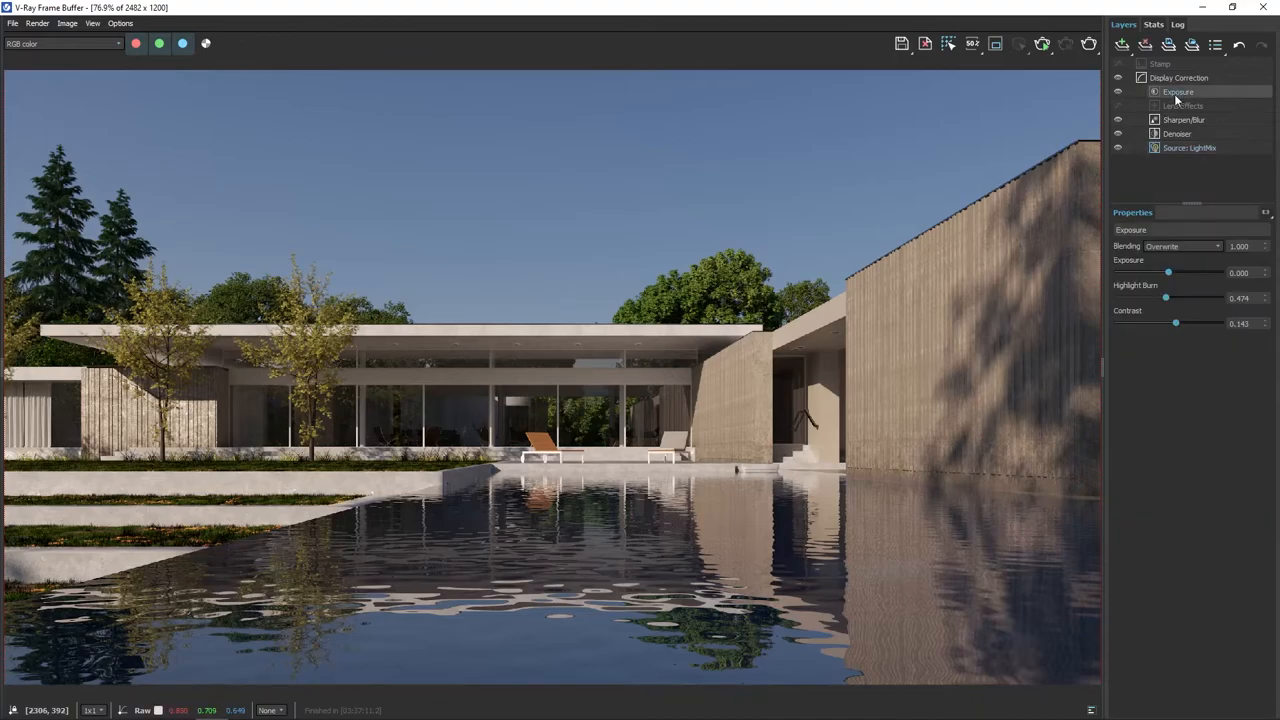
pyautogui.moveTo(1168, 272); pyautogui.dragTo(1176, 272)
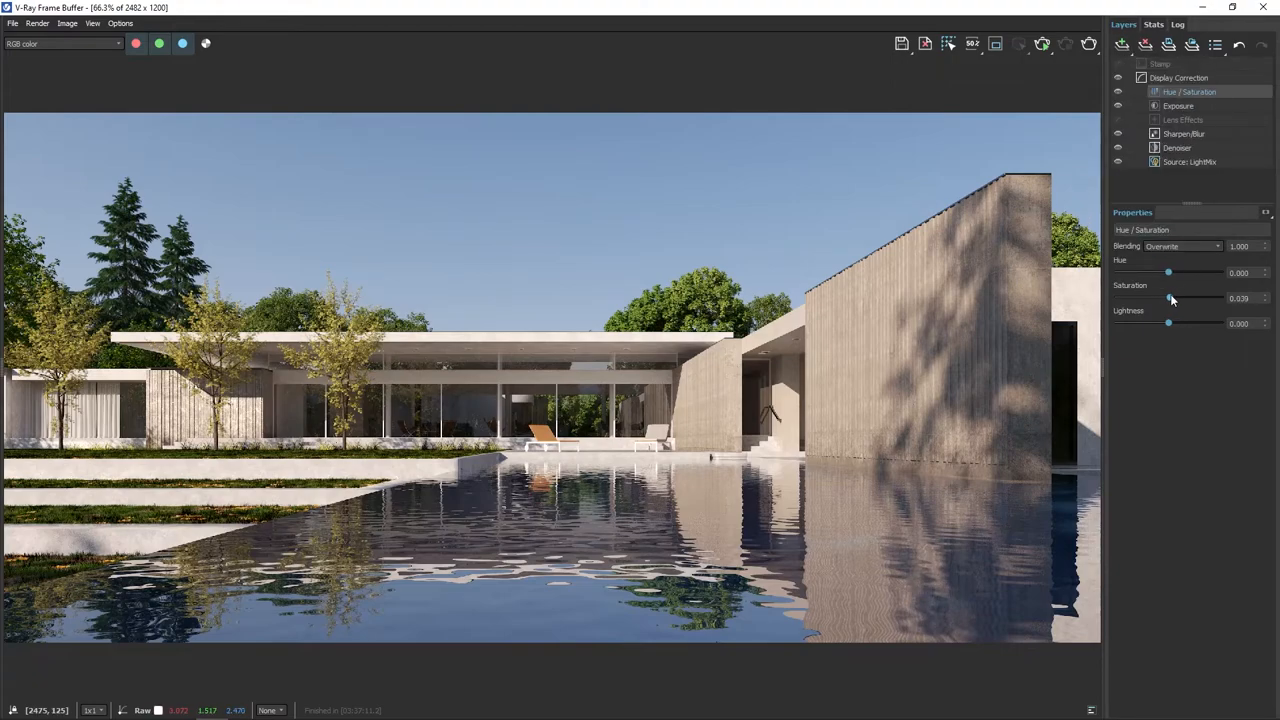
pyautogui.moveTo(1168, 298); pyautogui.dragTo(1176, 298)
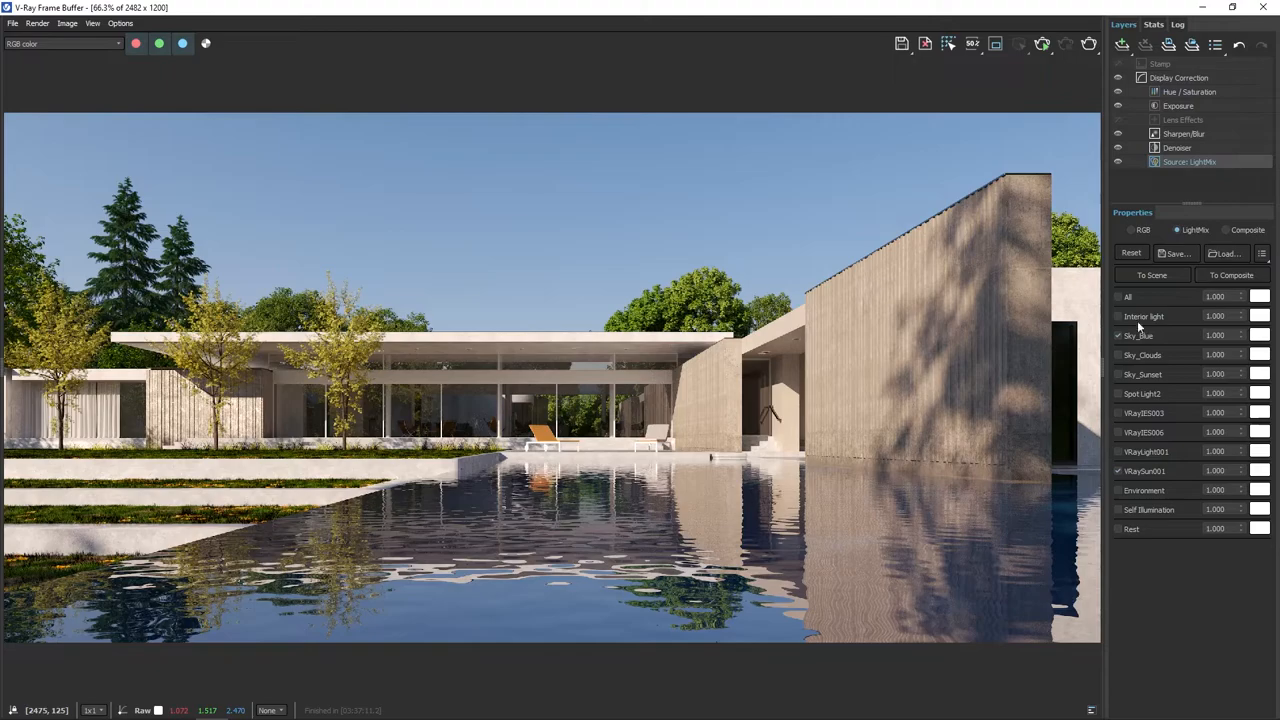
# Step: Swap Sky_Blue for Sky_Clouds in LightMix and lower exposure and highlight burn to suit
pyautogui.click(1118, 336)
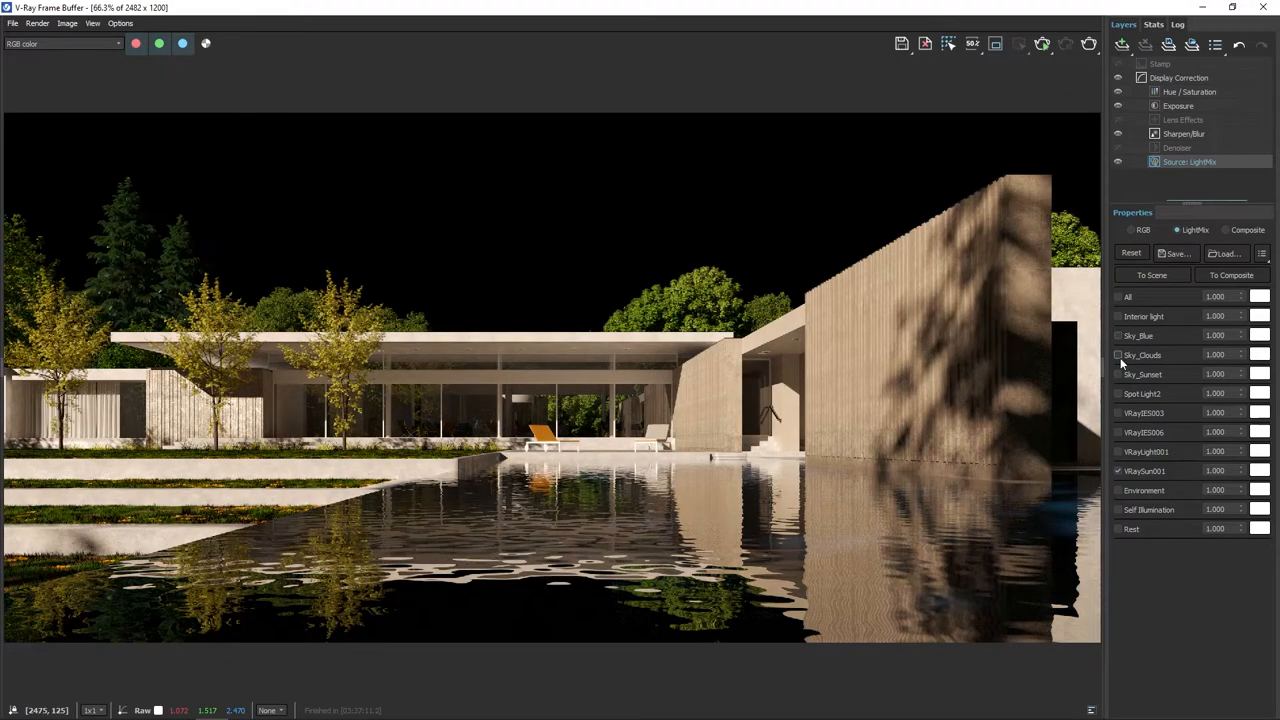
pyautogui.click(1118, 356)
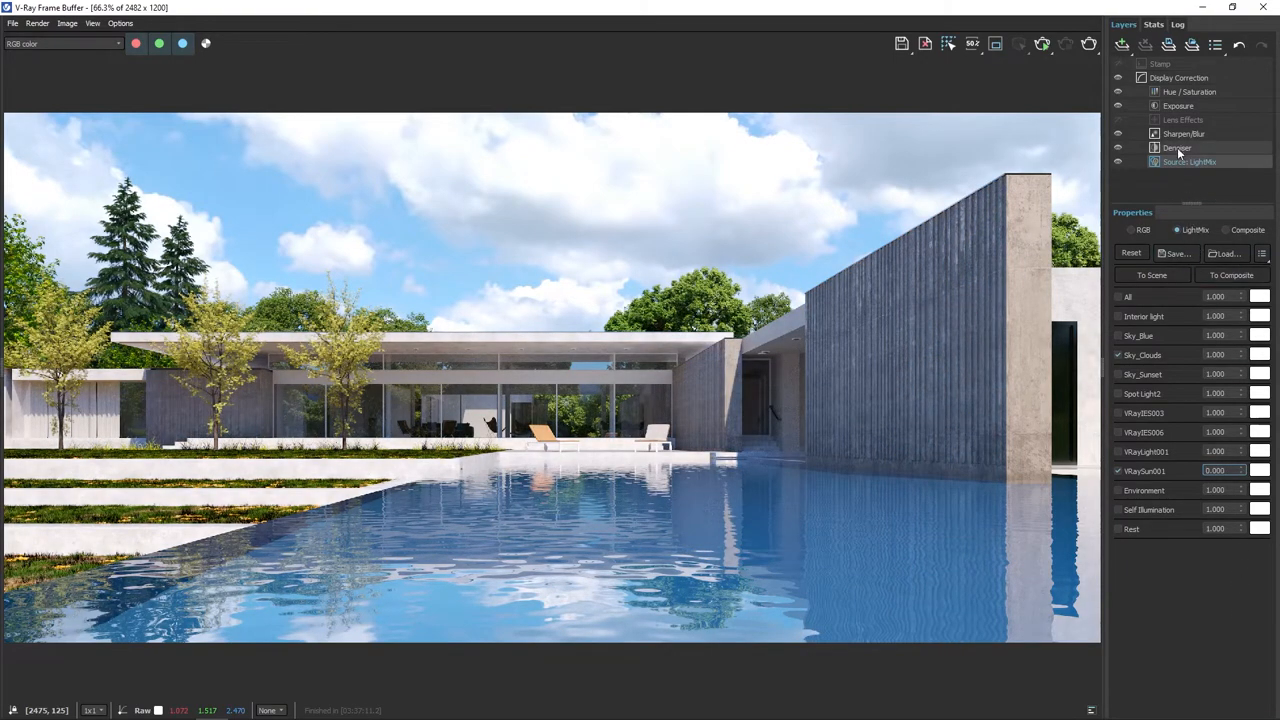
pyautogui.click(1178, 106)
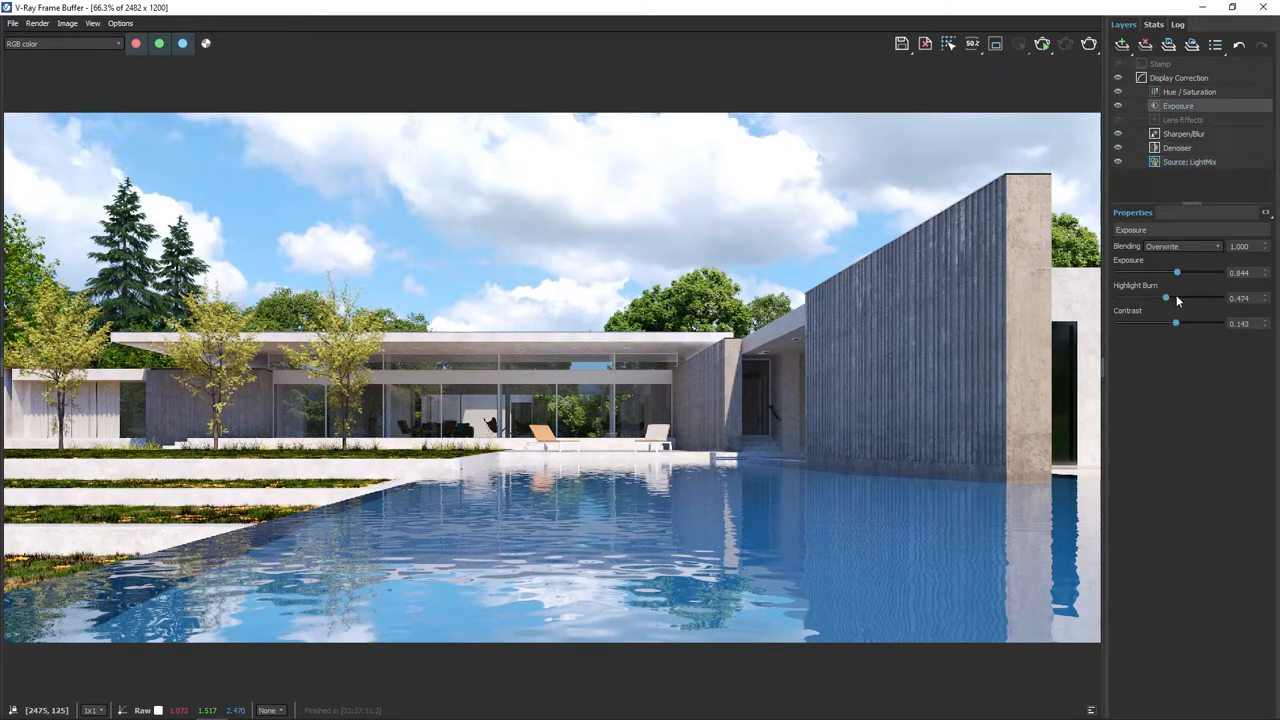
pyautogui.moveTo(1176, 272); pyautogui.dragTo(1172, 272)
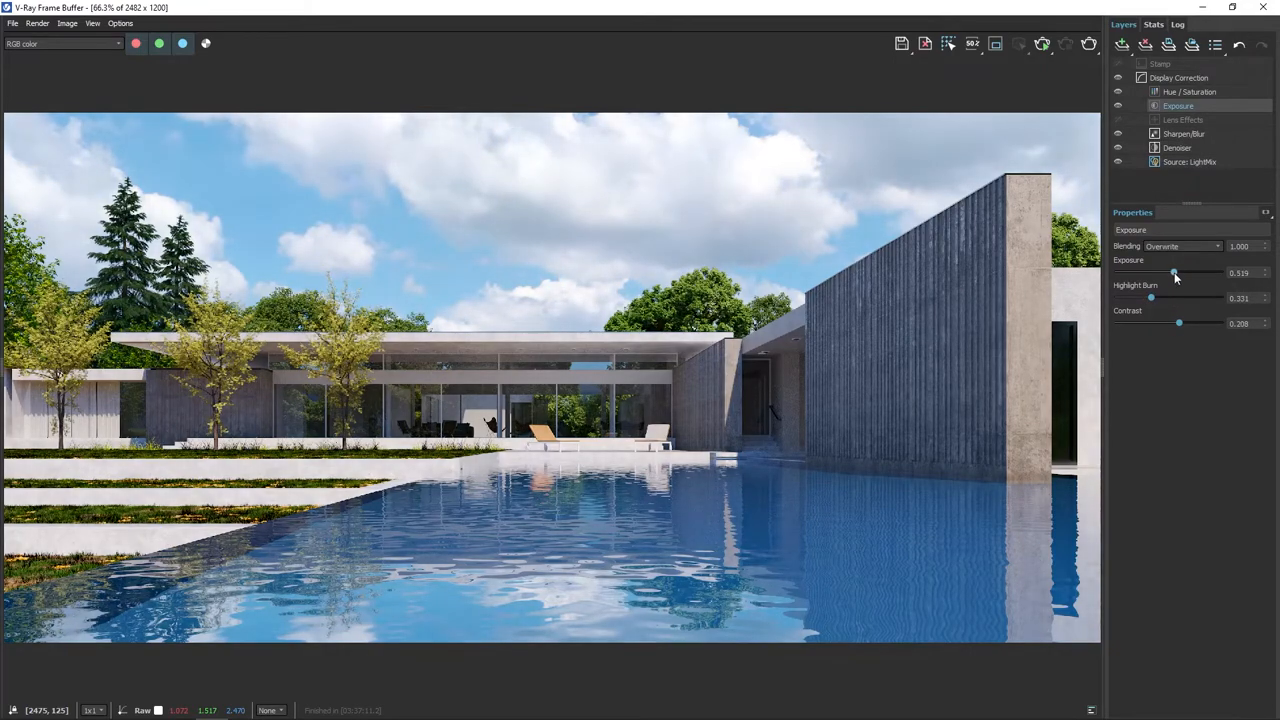
pyautogui.moveTo(1176, 272); pyautogui.dragTo(1168, 272)
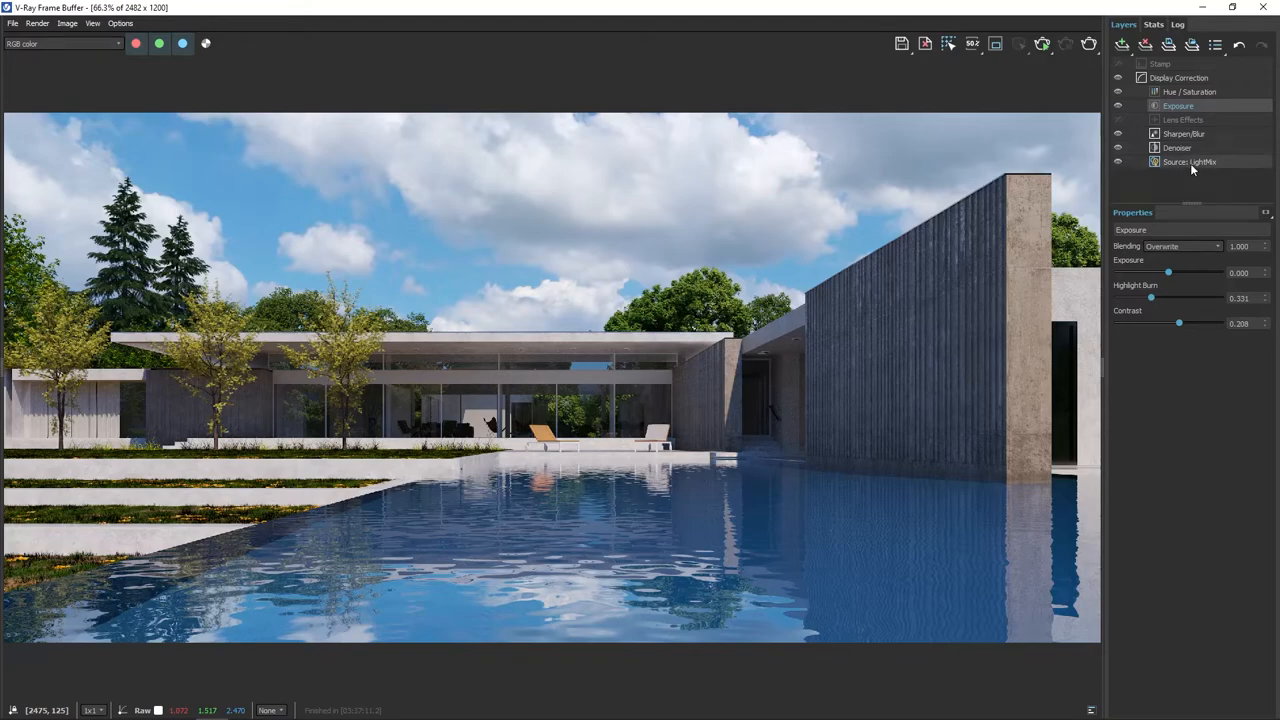
# Step: In LightMix swap Sky_Clouds for Sky_Sunset to get a dusk sky
pyautogui.click(1188, 160)
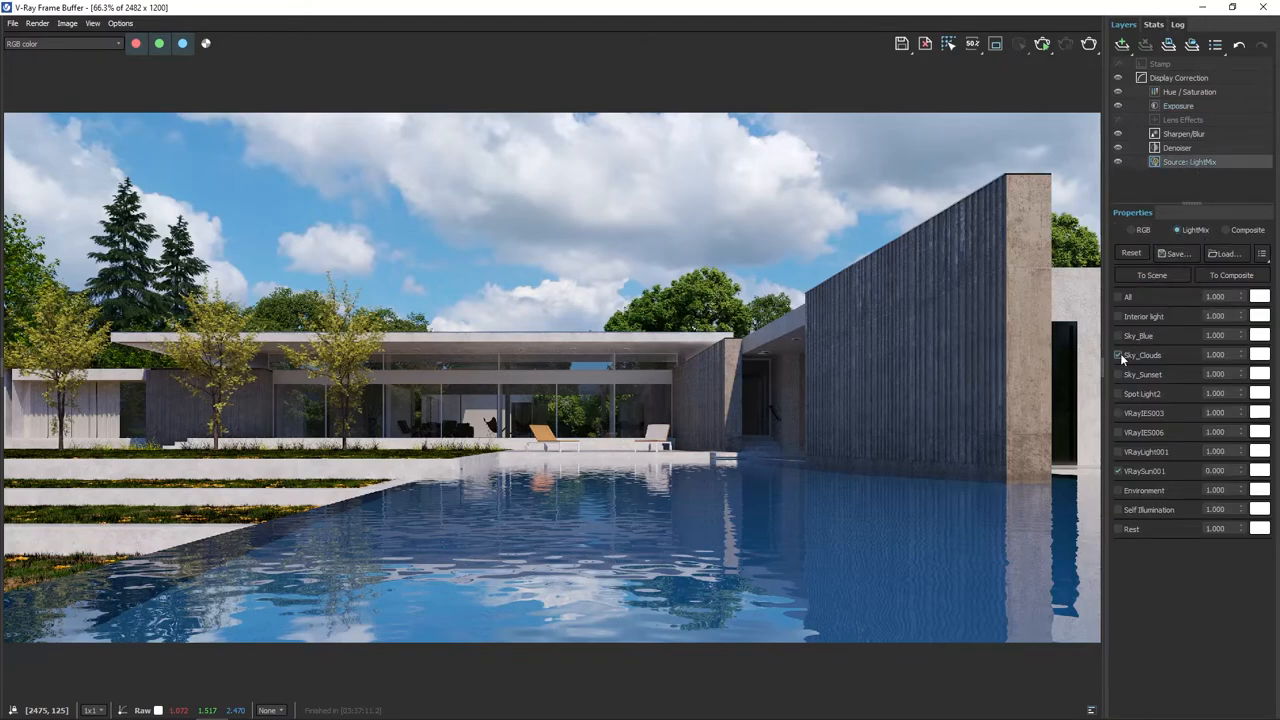
pyautogui.click(1118, 356)
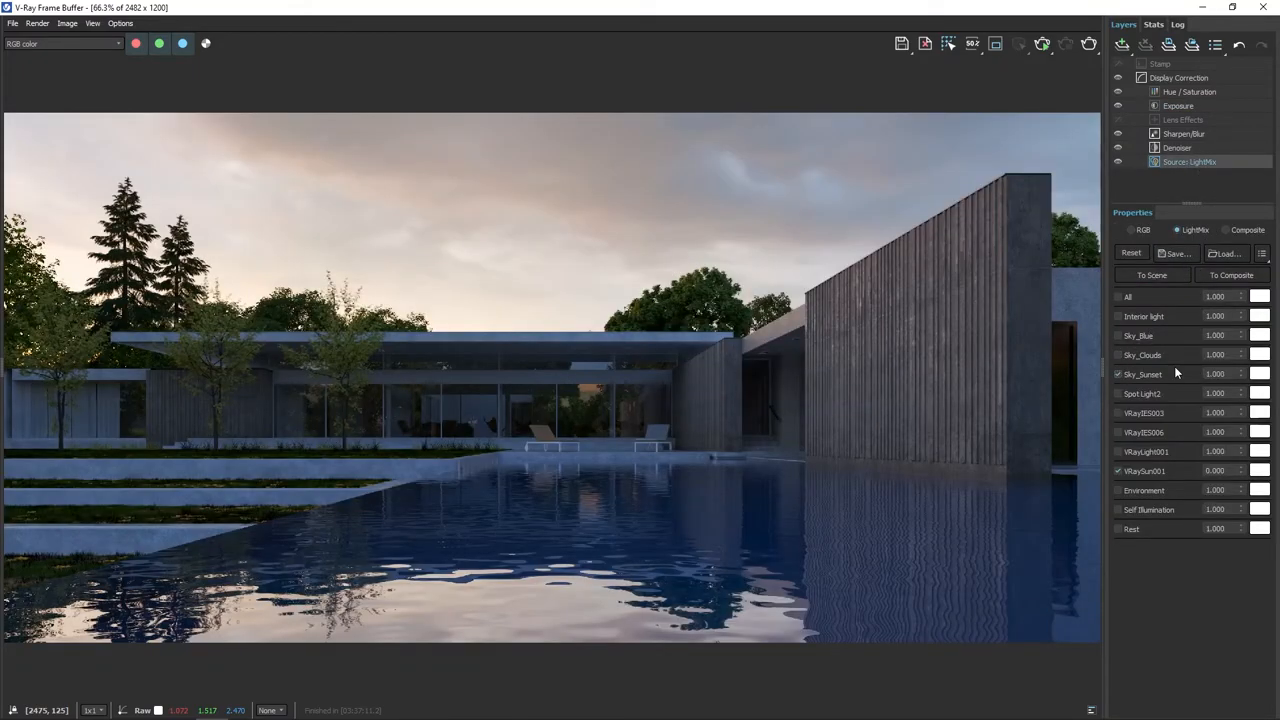
pyautogui.click(1260, 472)
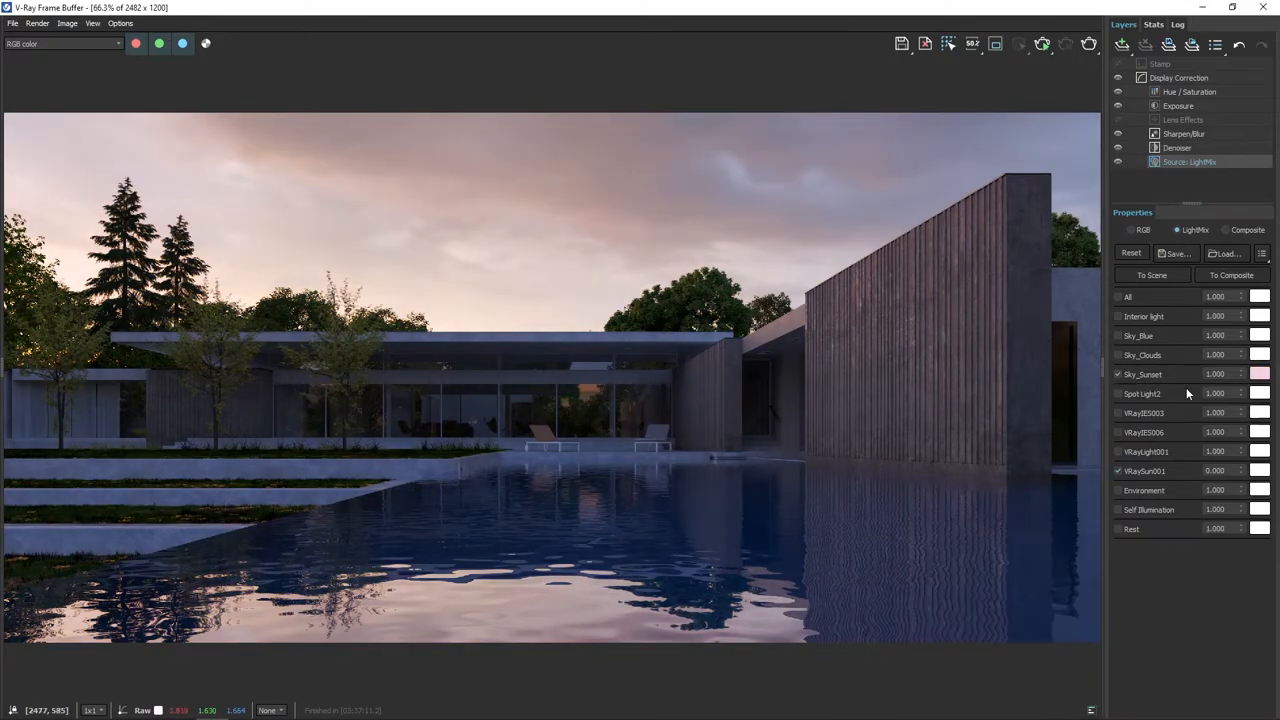
# Step: Turn on the wall Spot Light and Interior light entries for the dusk scene
pyautogui.click(1118, 392)
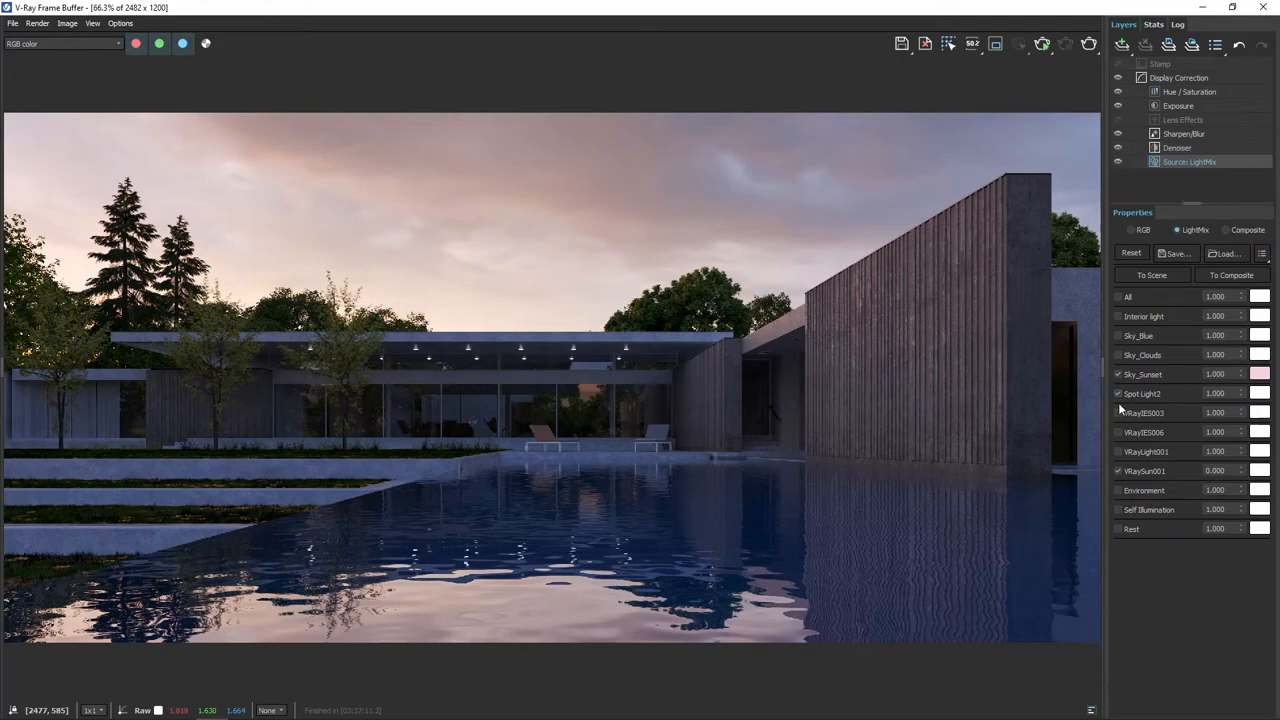
pyautogui.click(1118, 432)
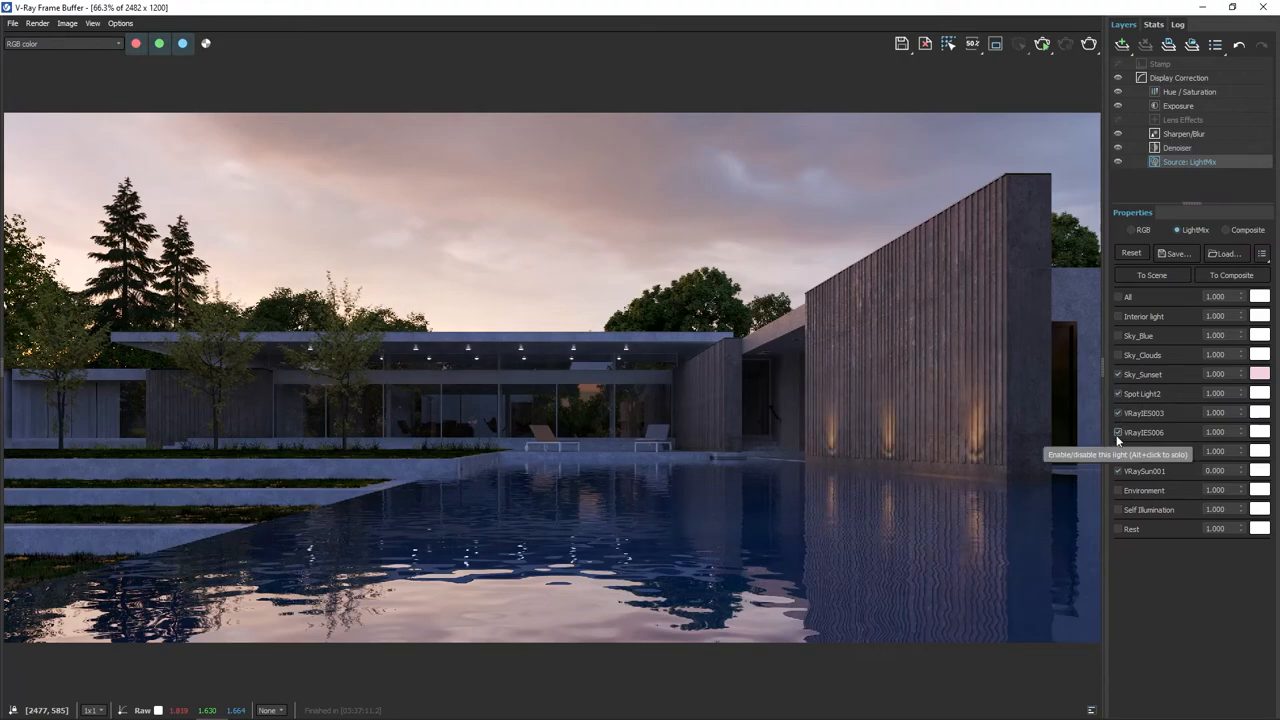
pyautogui.click(1116, 374)
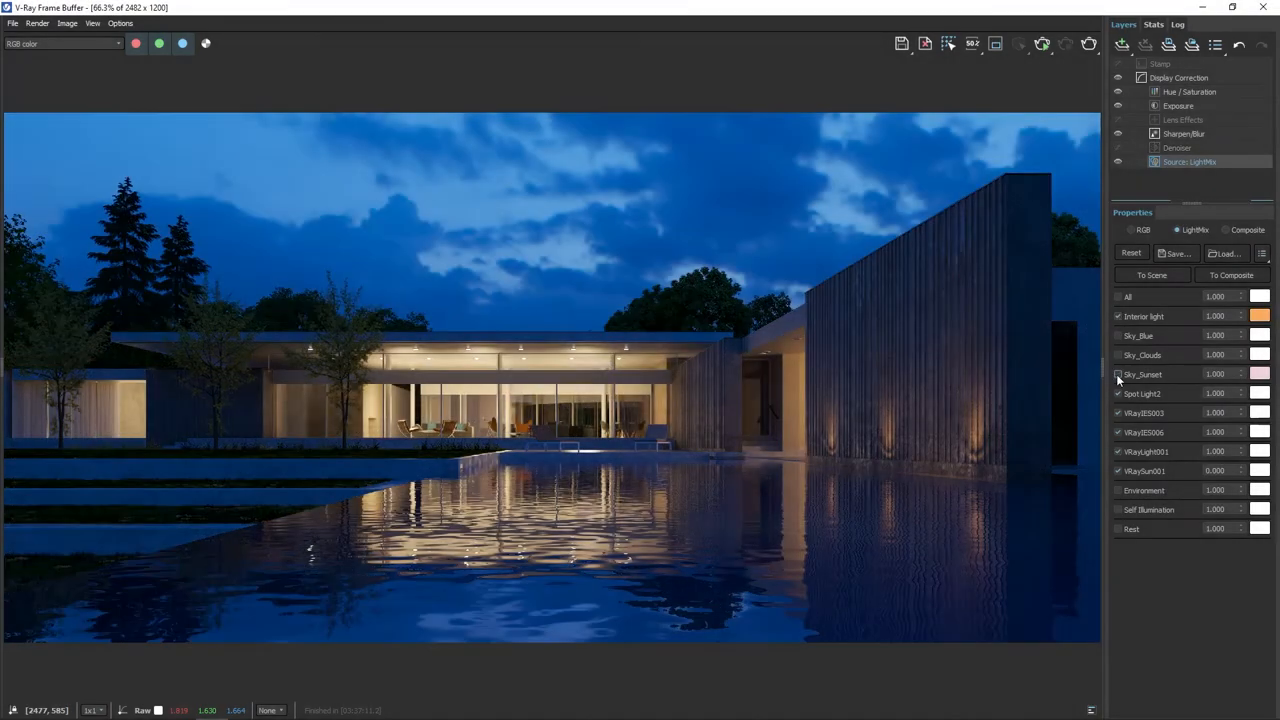